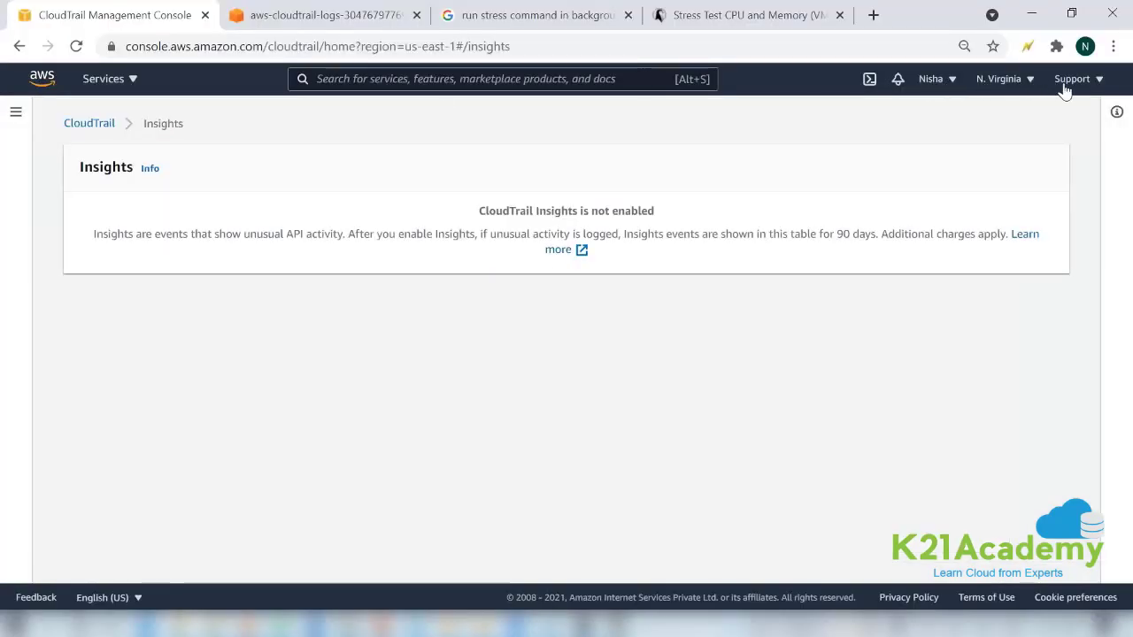
Step: Go to Support Center from the Support menu and highlight the 'Basic' support plan value
{"action": "left_click", "coordinate": [1072, 79]}
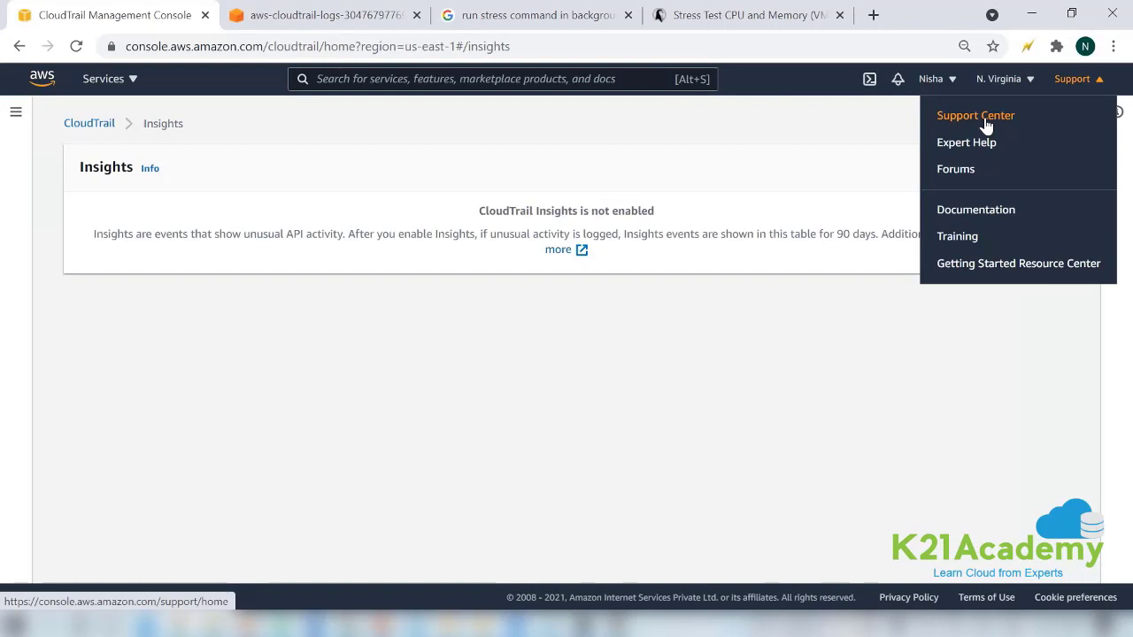
{"action": "left_click", "coordinate": [974, 115]}
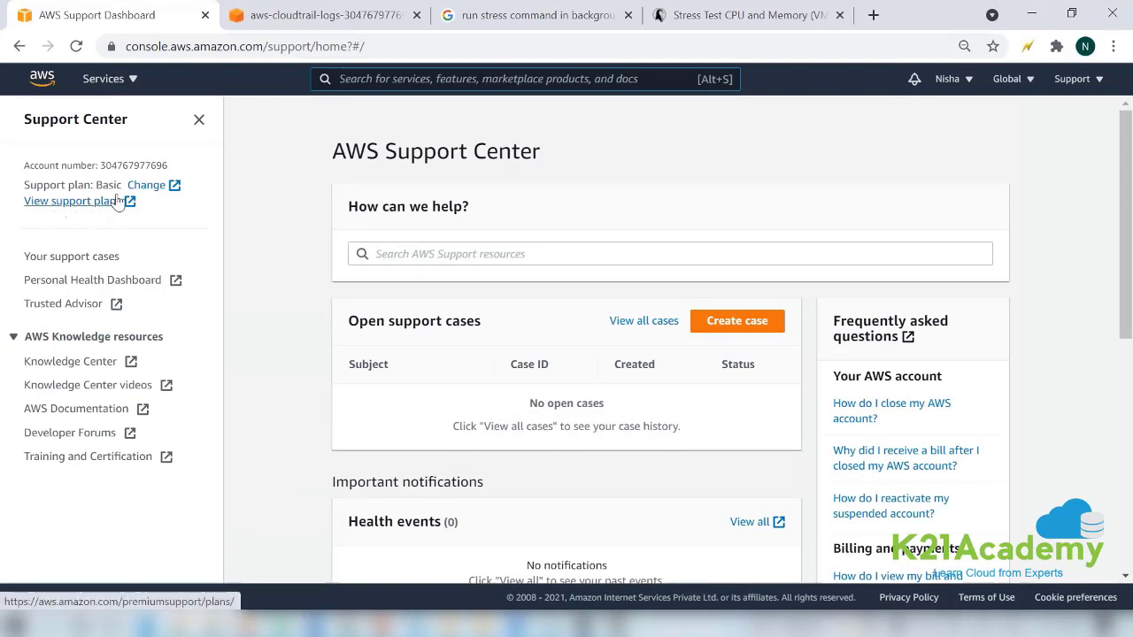
{"action": "double_click", "coordinate": [106, 184]}
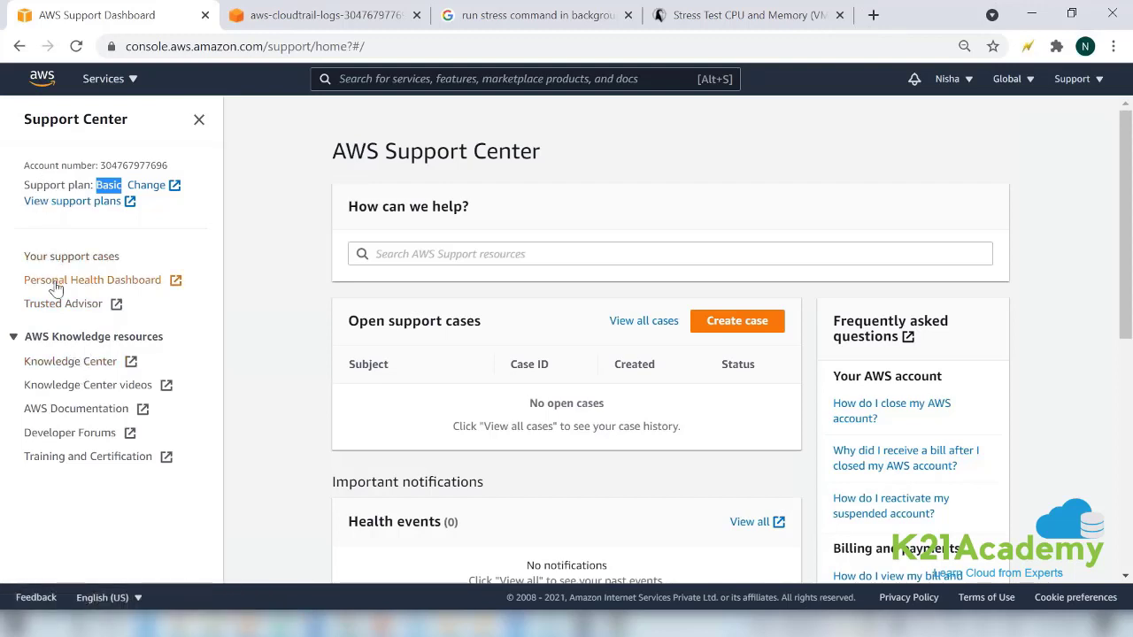
{"action": "mouse_move", "coordinate": [92, 280]}
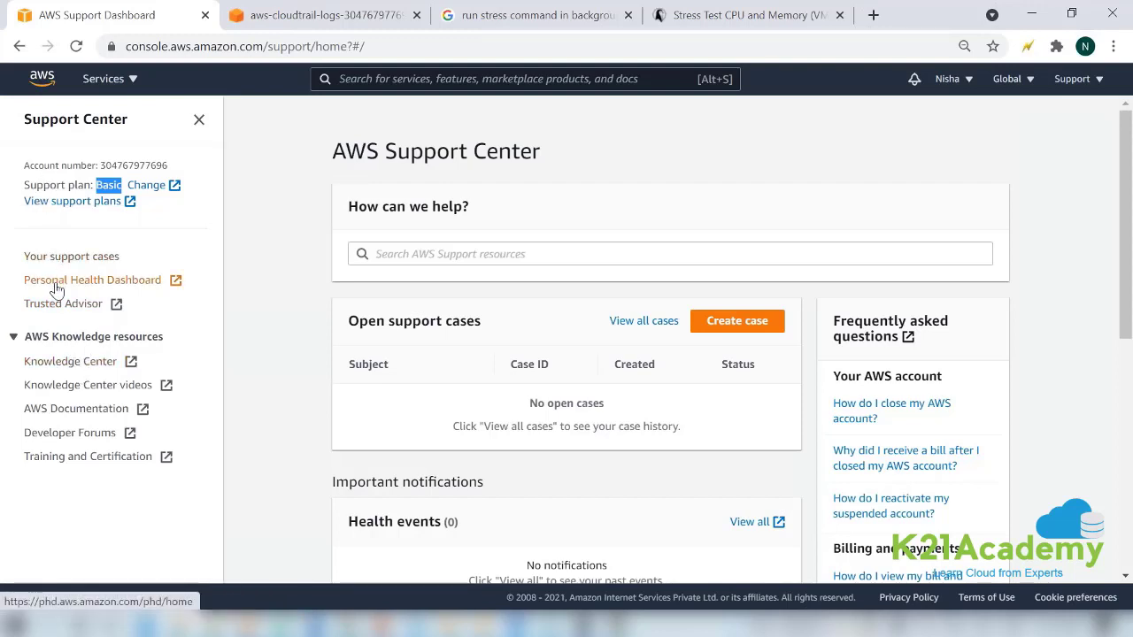
{"action": "mouse_move", "coordinate": [63, 303]}
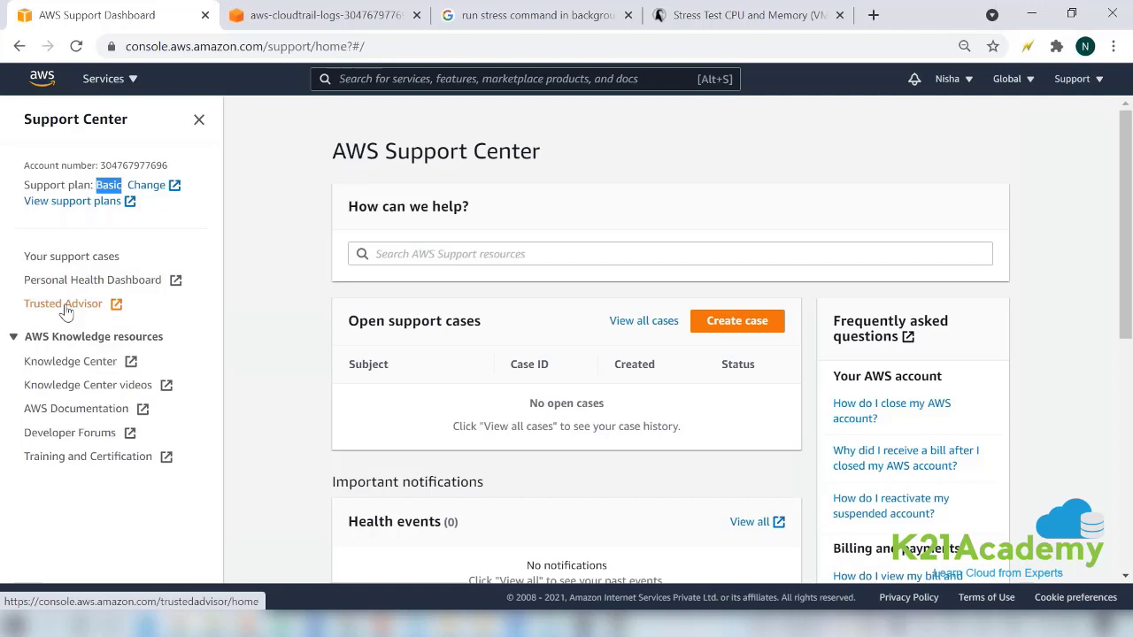
Step: Open Trusted Advisor from the Support Center sidebar and scroll through Recommended Actions
{"action": "left_click", "coordinate": [62, 304]}
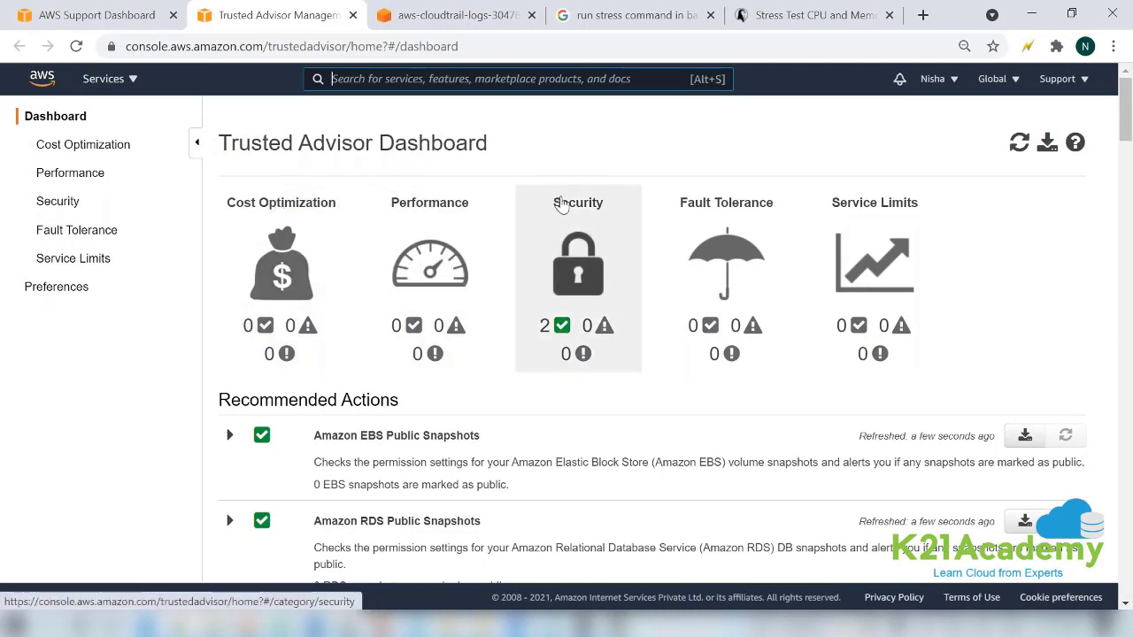
{"action": "mouse_move", "coordinate": [905, 213]}
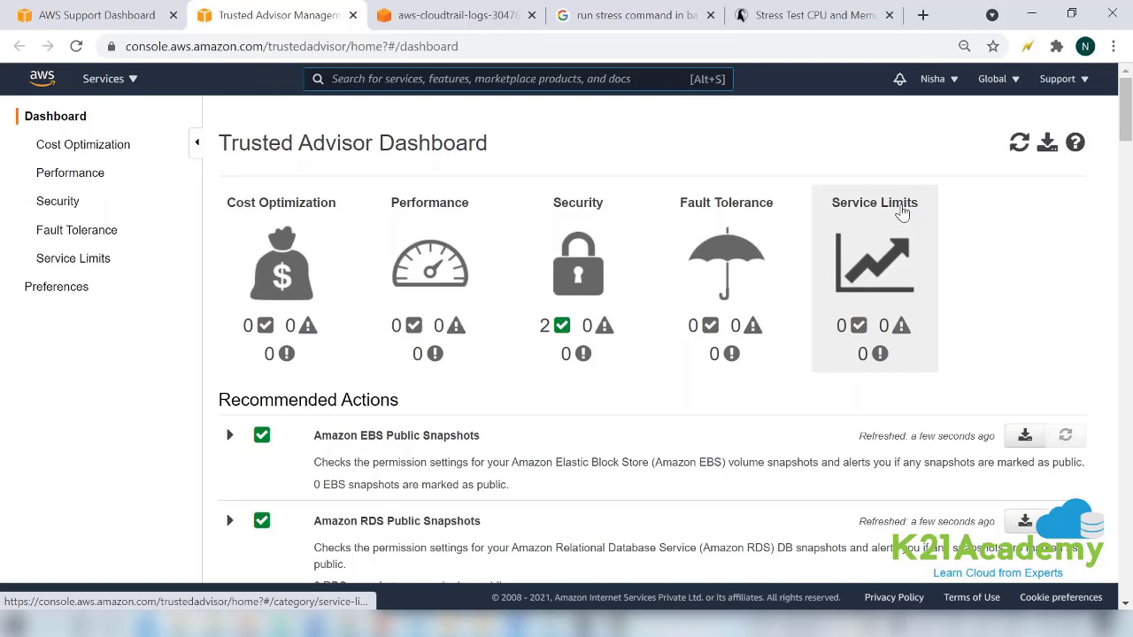
{"action": "scroll", "scroll_direction": "down", "scroll_amount": 3}
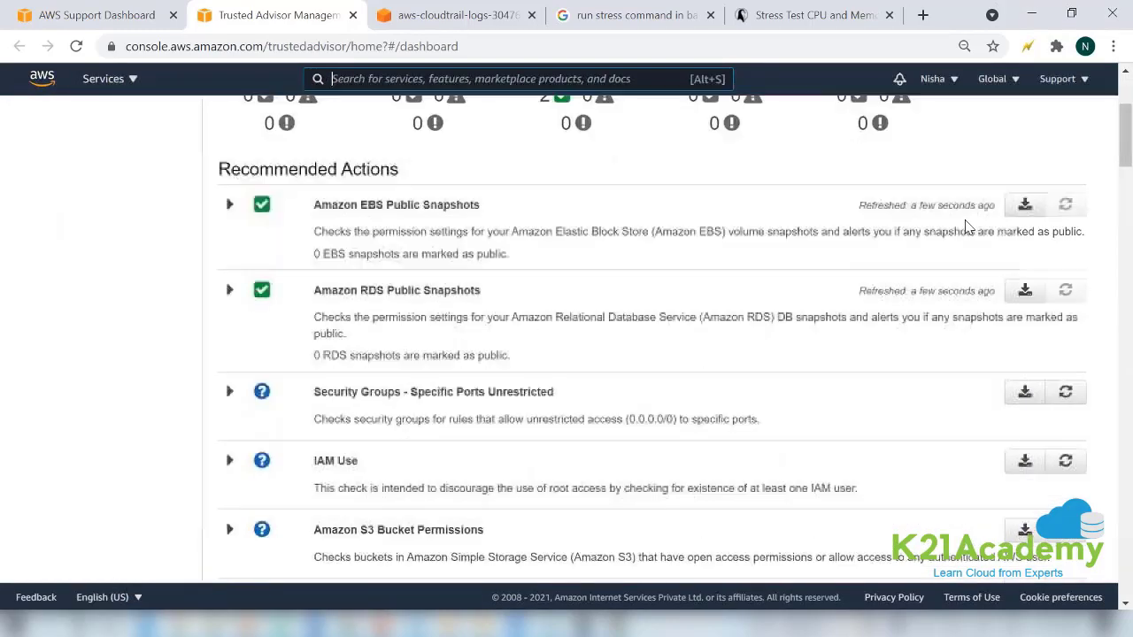
{"action": "scroll", "scroll_direction": "down", "scroll_amount": 3}
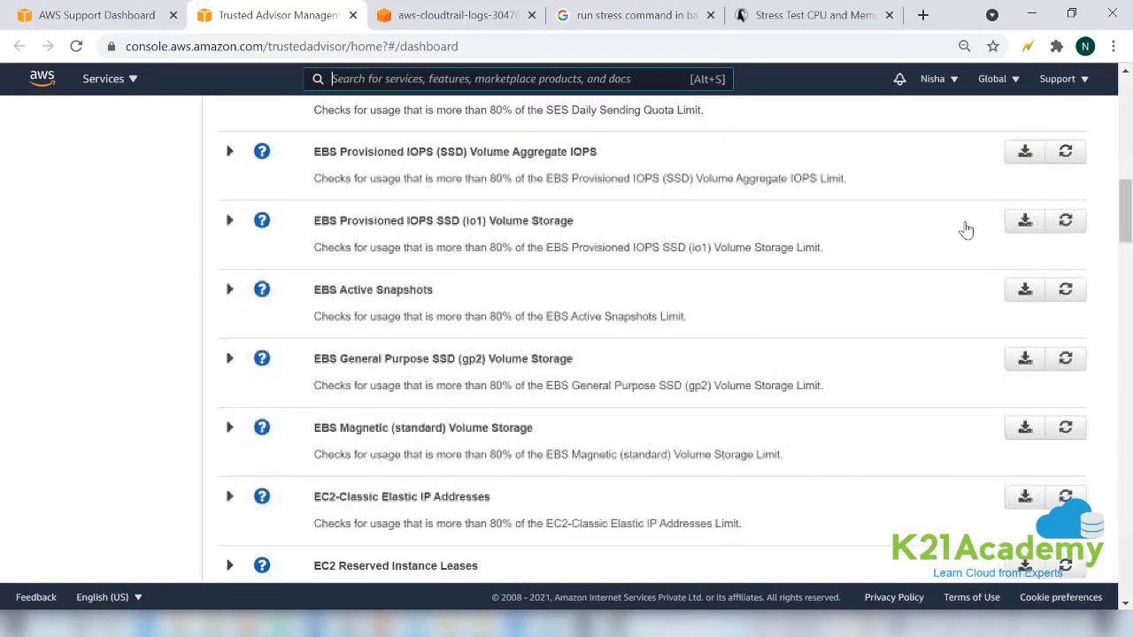
{"action": "scroll", "scroll_direction": "down", "scroll_amount": 3}
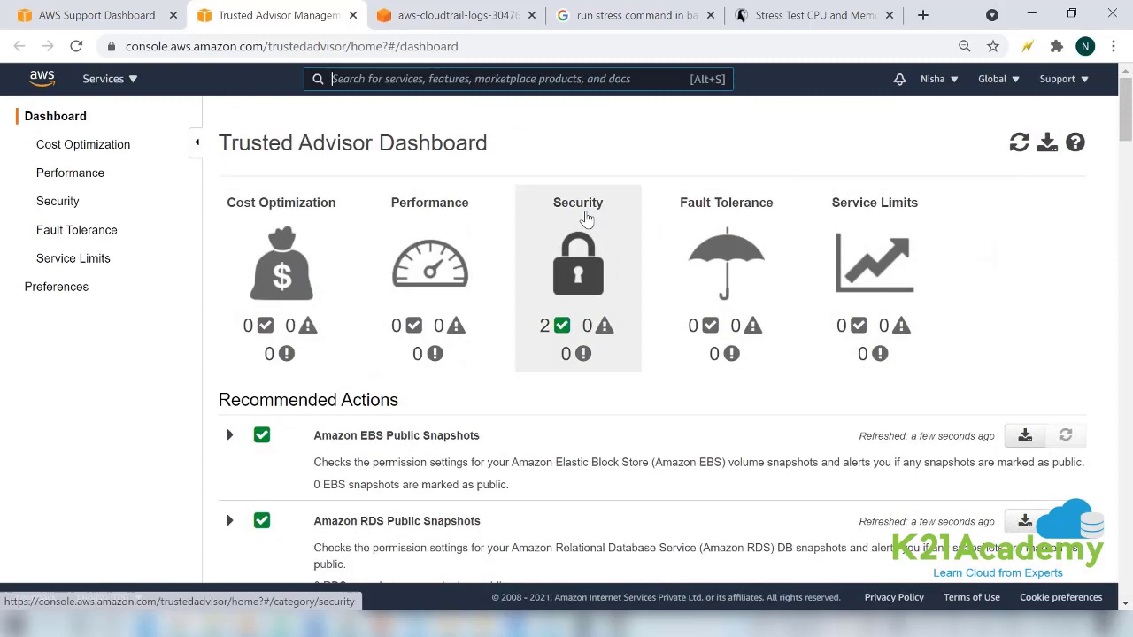
Step: Open the Cost Optimization category and scroll through its list of checks
{"action": "left_click", "coordinate": [82, 144]}
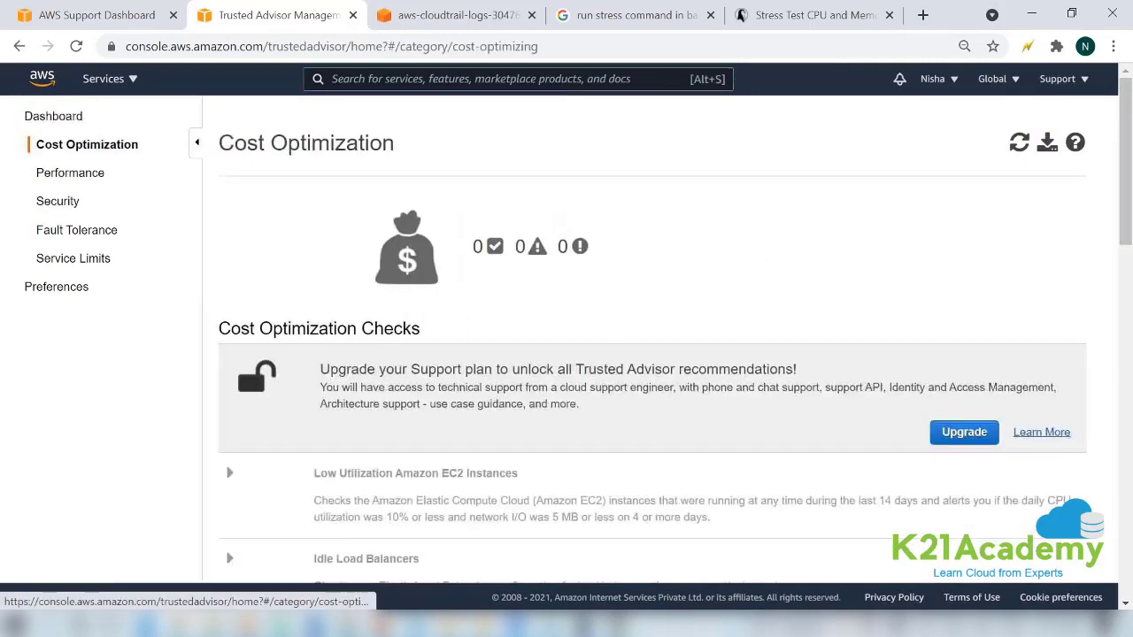
{"action": "scroll", "scroll_direction": "down", "scroll_amount": 3}
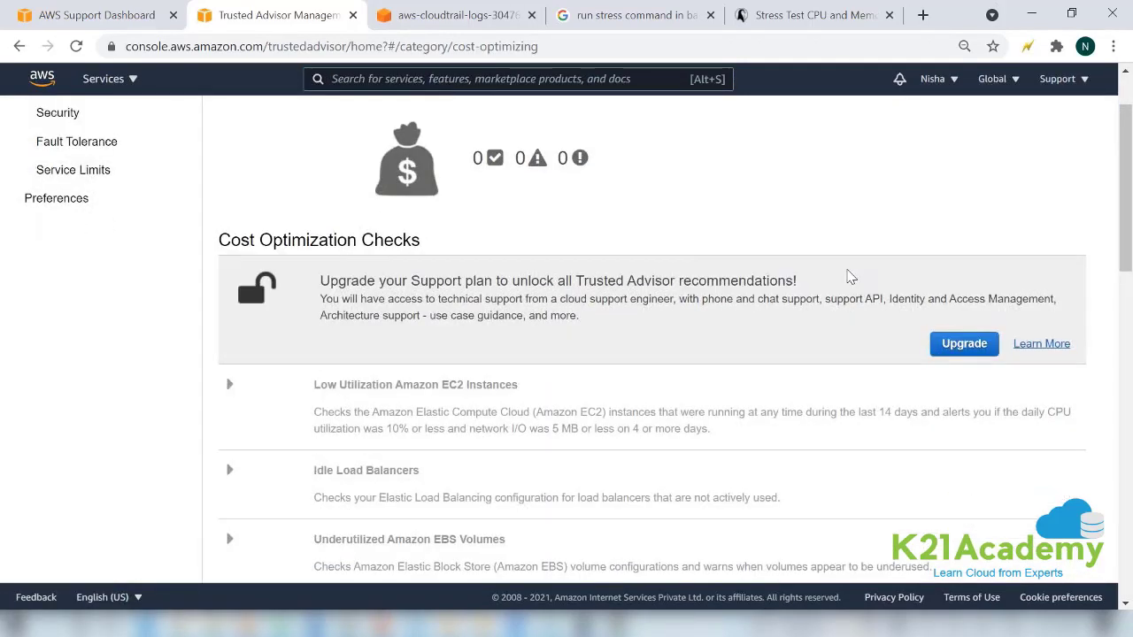
{"action": "scroll", "scroll_direction": "down", "scroll_amount": 3}
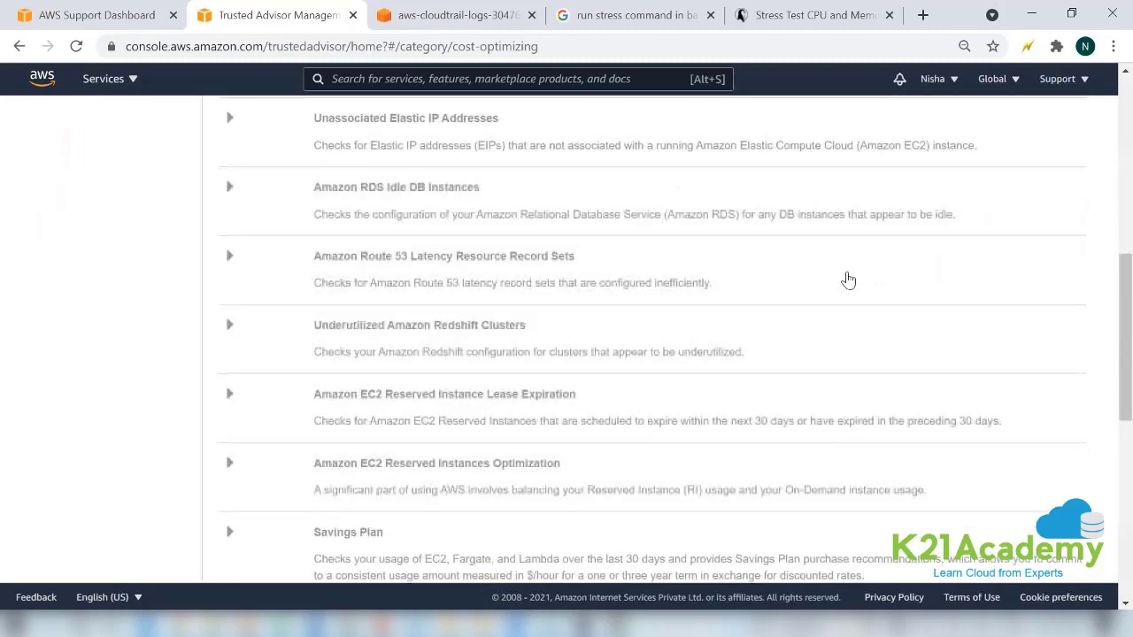
{"action": "scroll", "scroll_direction": "down", "scroll_amount": 3}
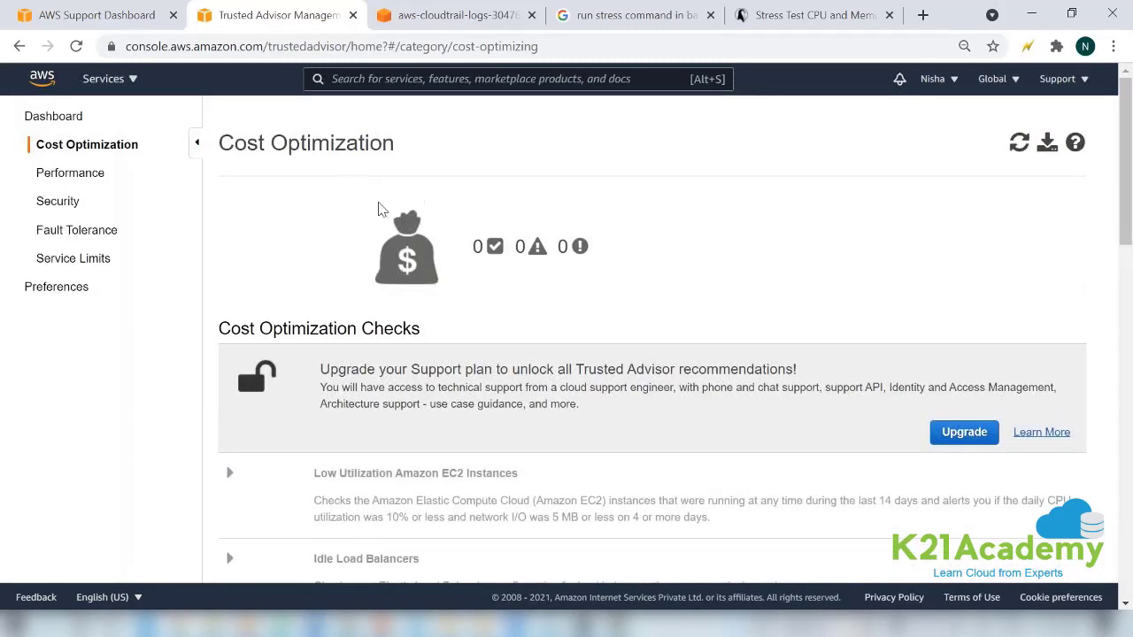
{"action": "left_click_drag", "start_coordinate": [581, 369], "coordinate": [783, 369]}
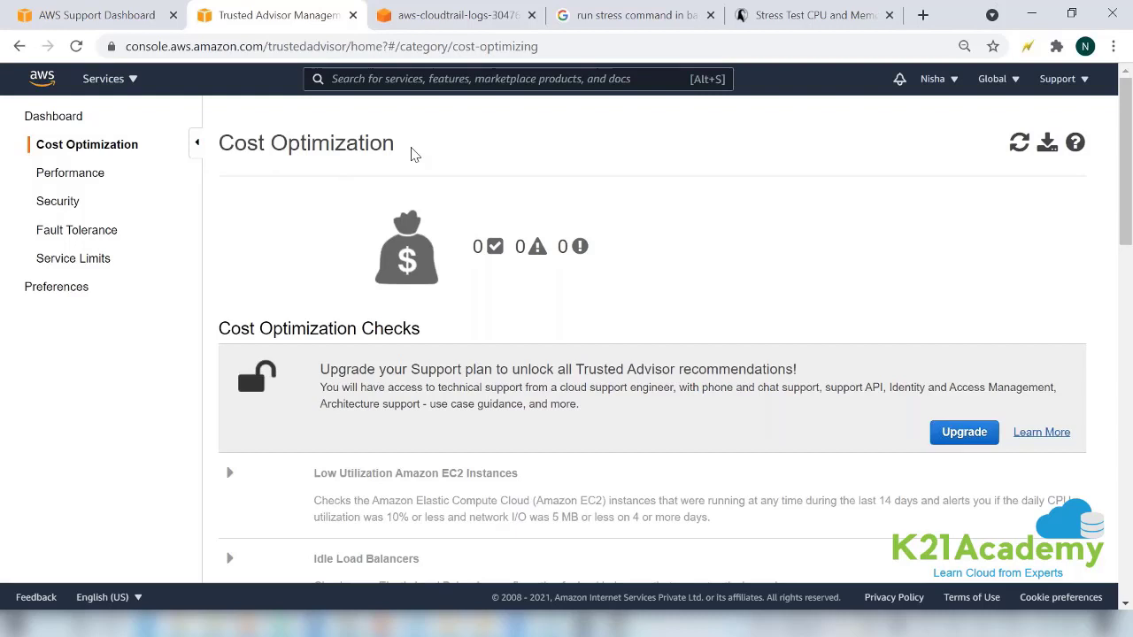
{"action": "mouse_move", "coordinate": [509, 372]}
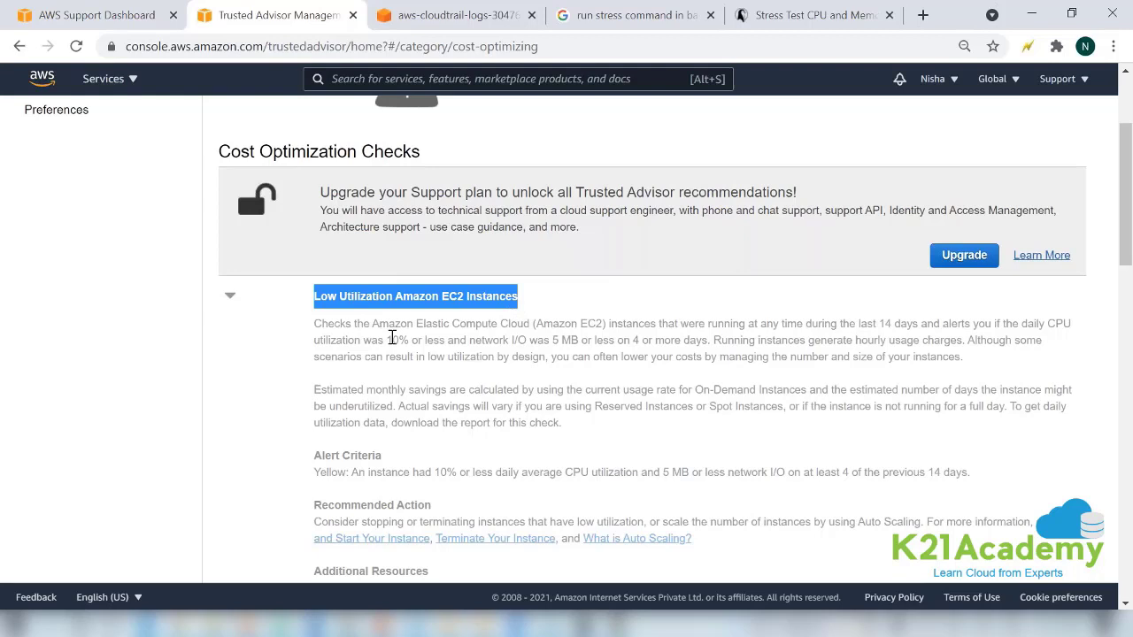
Step: Highlight the low CPU utilization alert criterion and expand, then collapse, Idle Load Balancers details
{"action": "left_click_drag", "start_coordinate": [394, 340], "coordinate": [978, 357]}
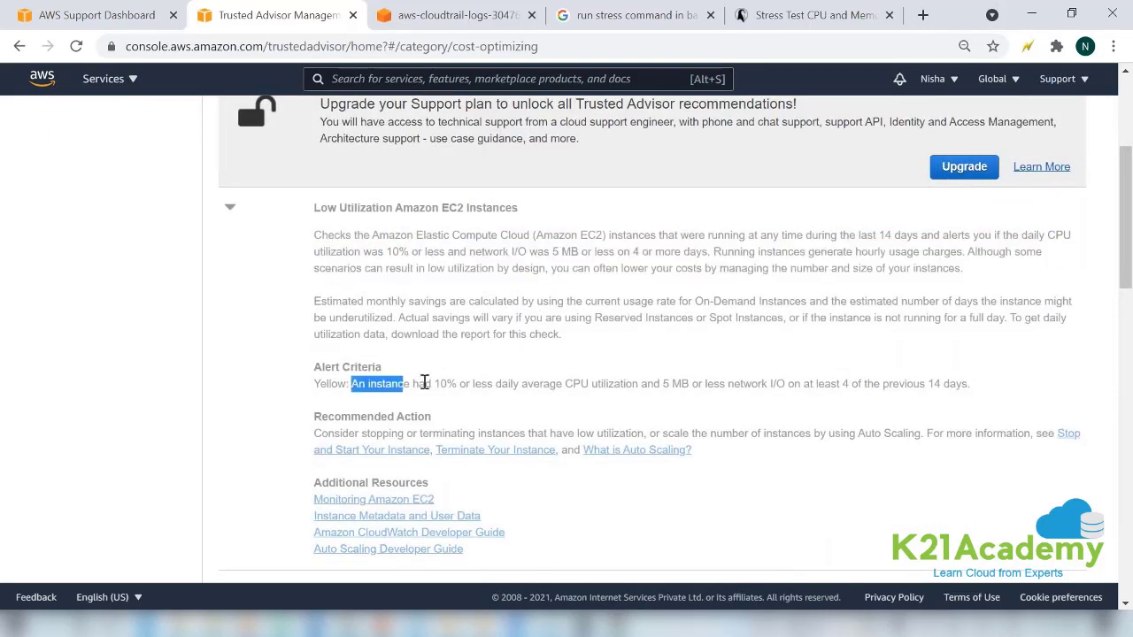
{"action": "left_click_drag", "start_coordinate": [402, 383], "coordinate": [516, 383]}
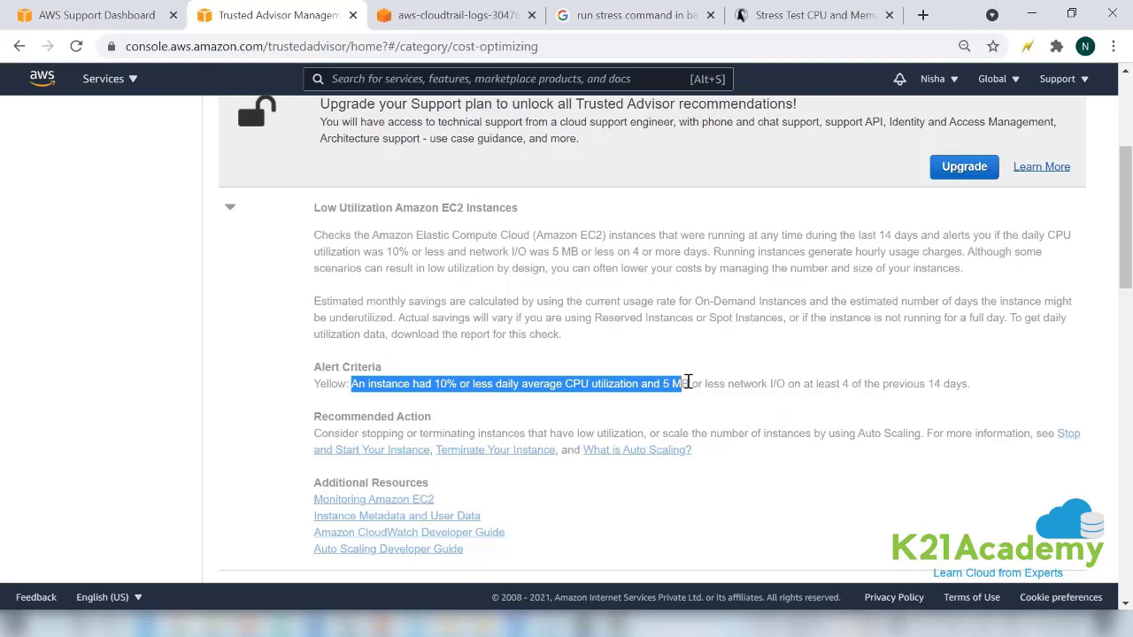
{"action": "scroll", "scroll_direction": "down", "scroll_amount": 3}
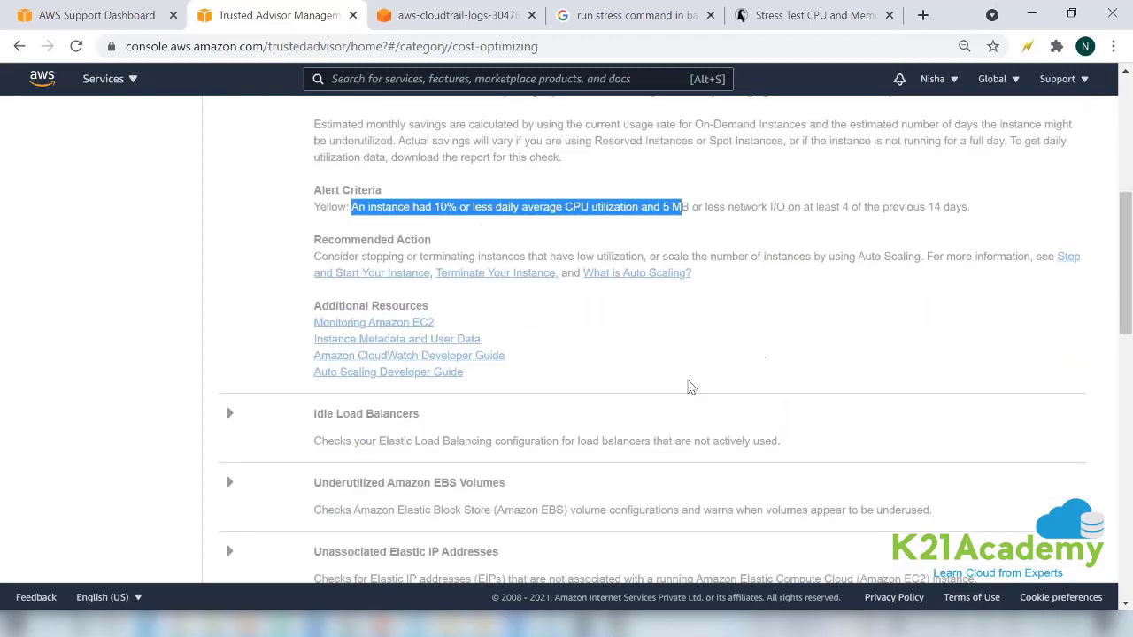
{"action": "left_click", "coordinate": [229, 413]}
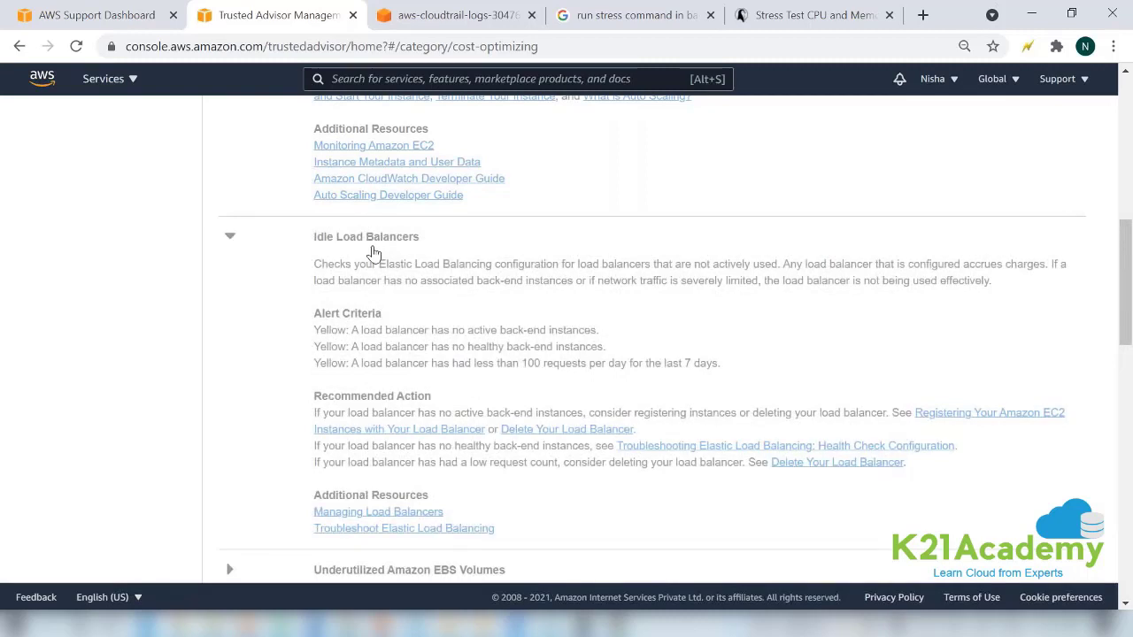
{"action": "mouse_move", "coordinate": [325, 256]}
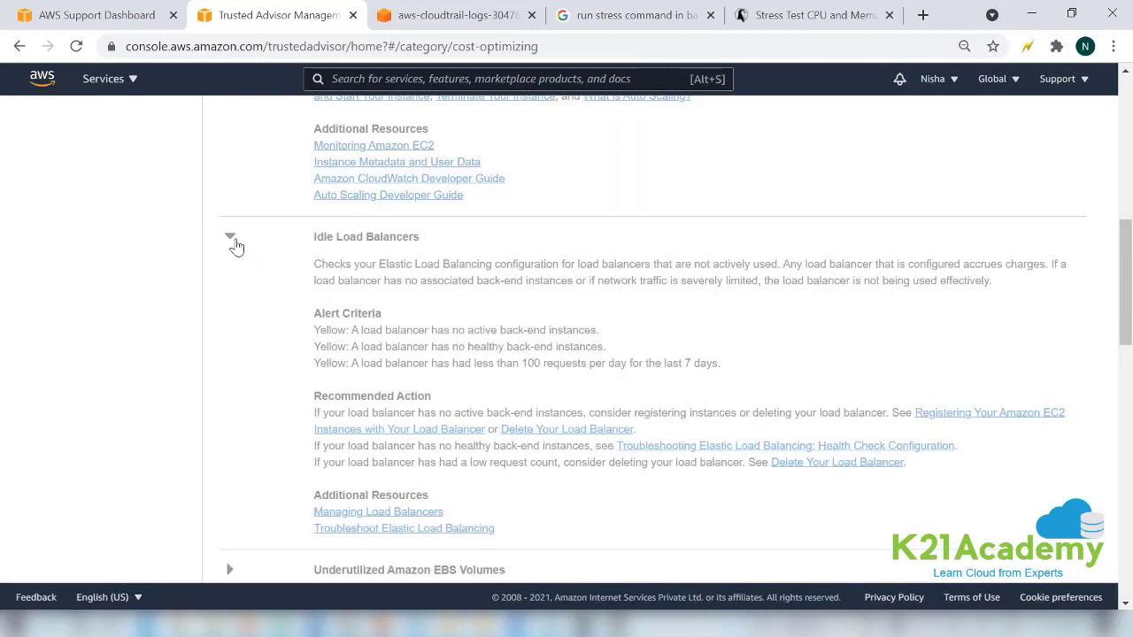
{"action": "left_click", "coordinate": [230, 236]}
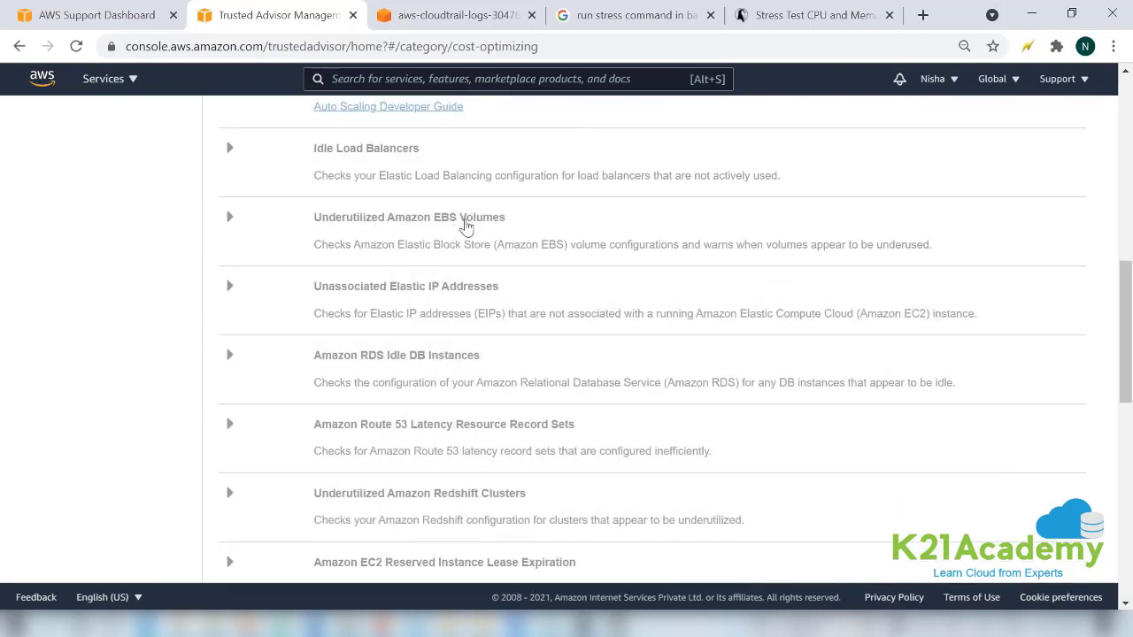
{"action": "mouse_move", "coordinate": [488, 225]}
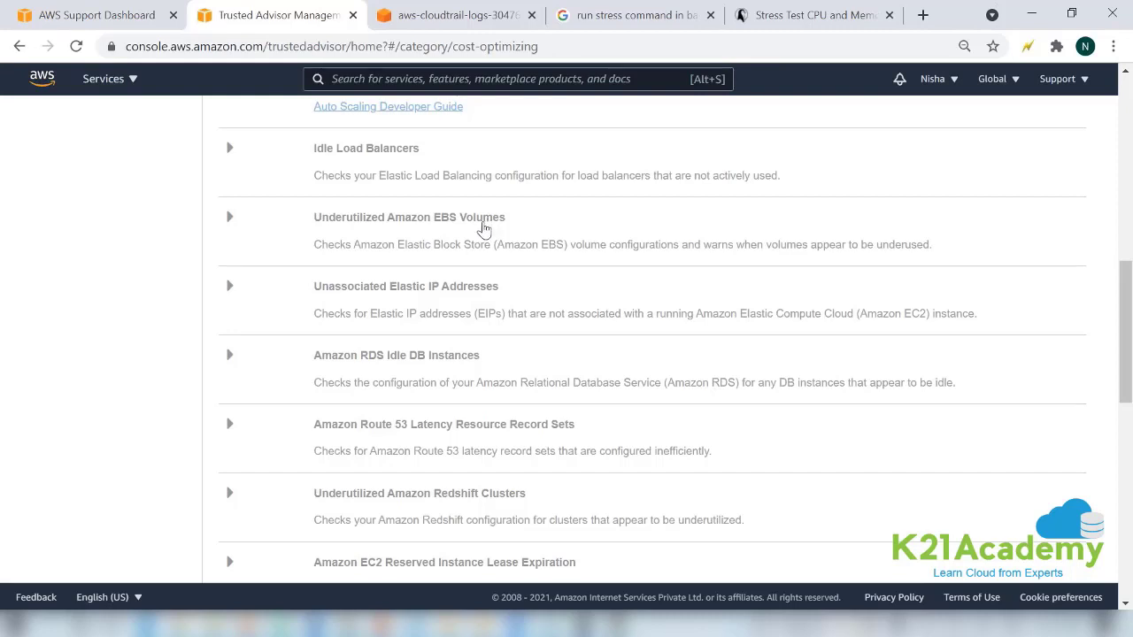
{"action": "mouse_move", "coordinate": [708, 300]}
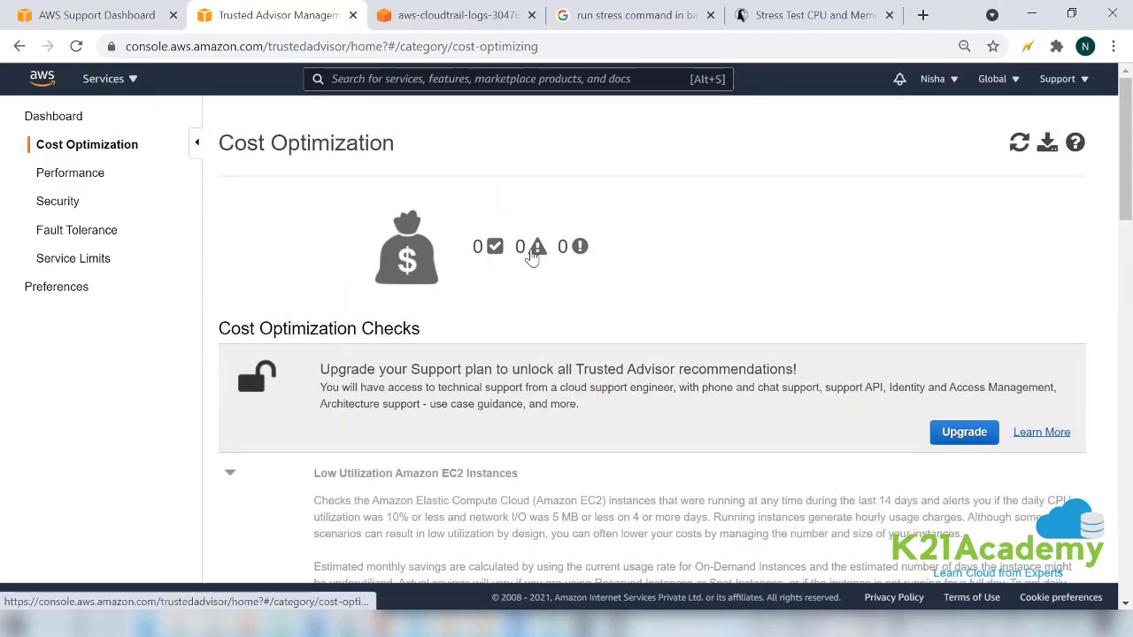
{"action": "mouse_move", "coordinate": [494, 246]}
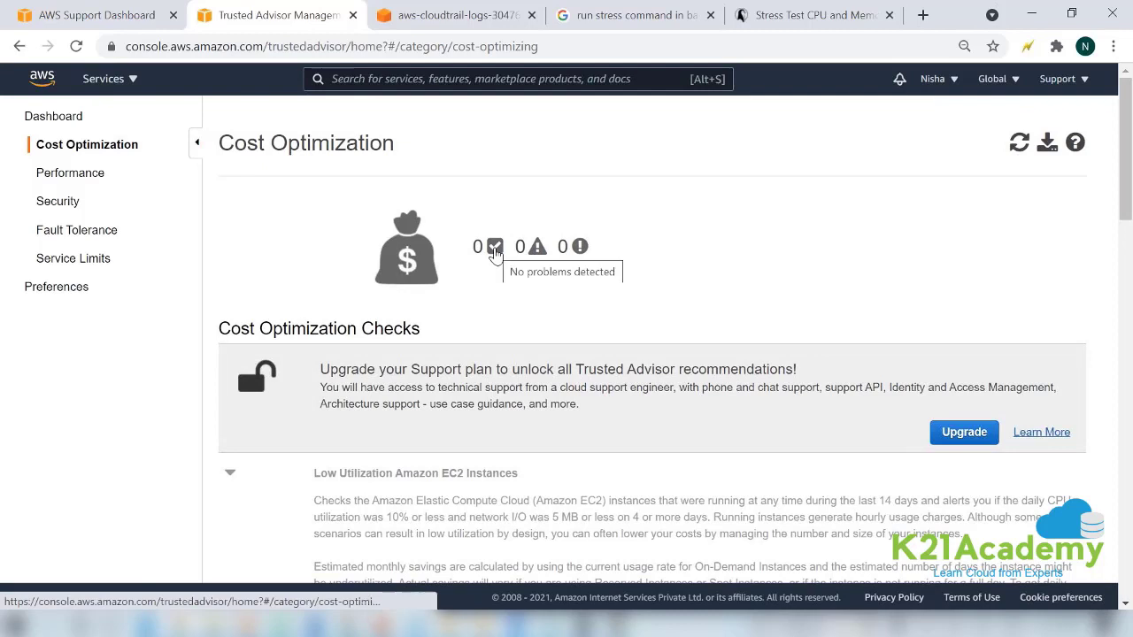
{"action": "left_click", "coordinate": [493, 246]}
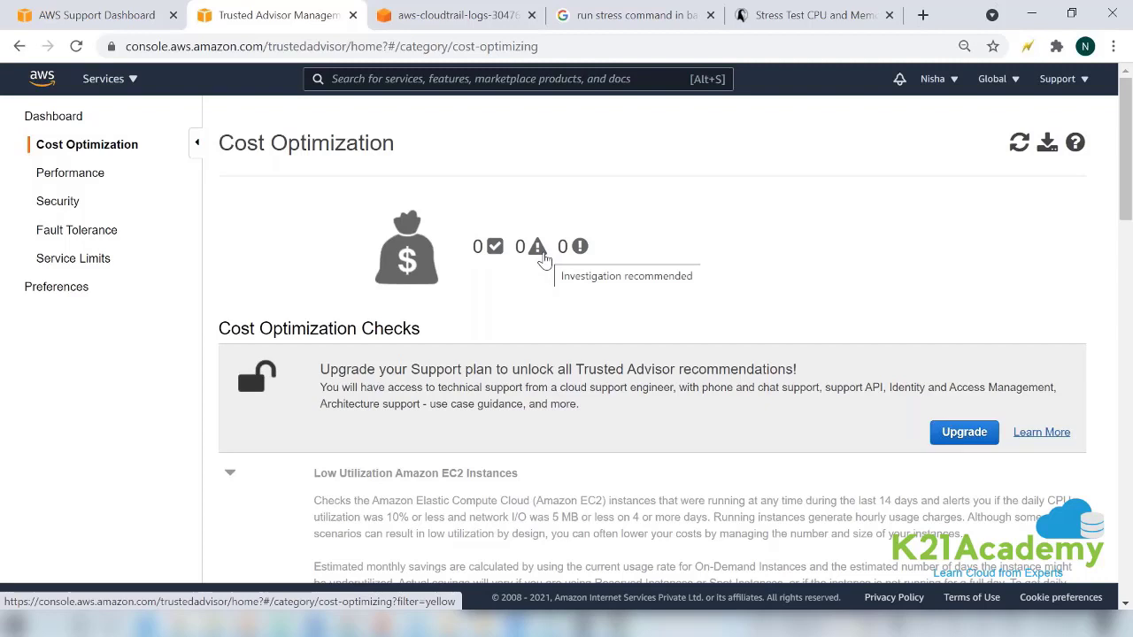
{"action": "mouse_move", "coordinate": [579, 246]}
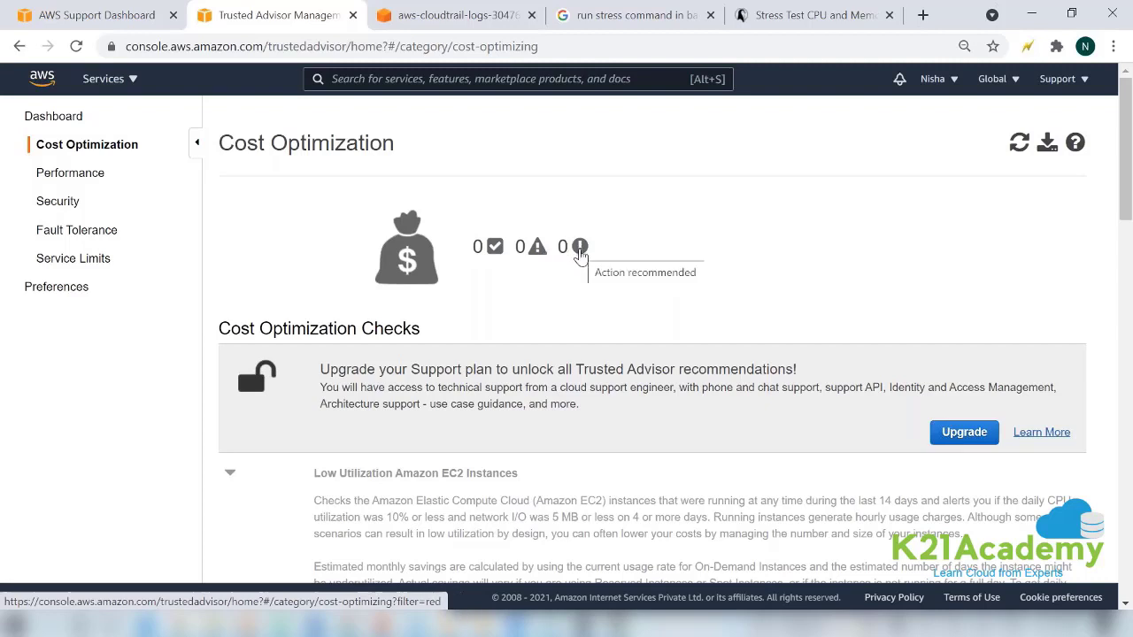
{"action": "mouse_move", "coordinate": [643, 204]}
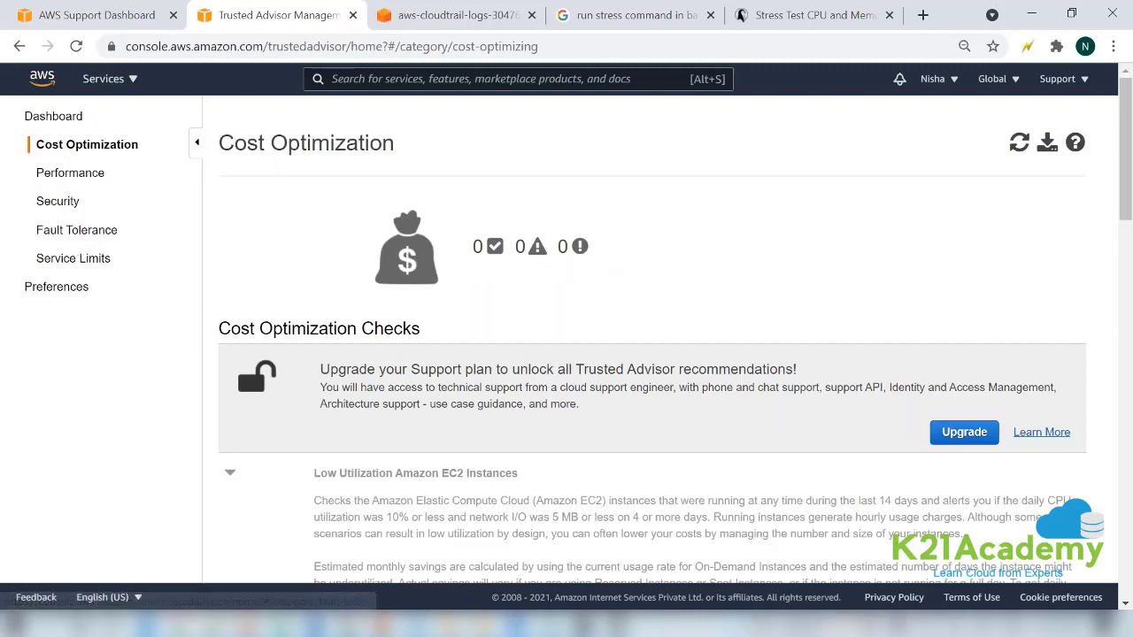
Step: Browse the Performance checks, then scroll through the Security checks
{"action": "left_click", "coordinate": [72, 172]}
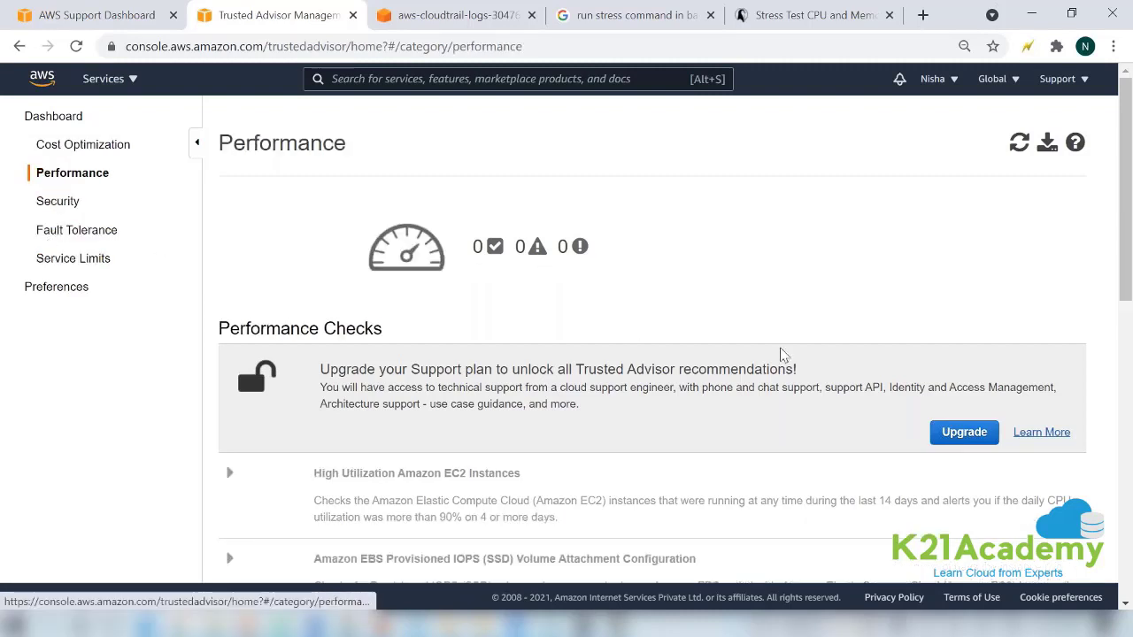
{"action": "scroll", "scroll_direction": "down", "scroll_amount": 3}
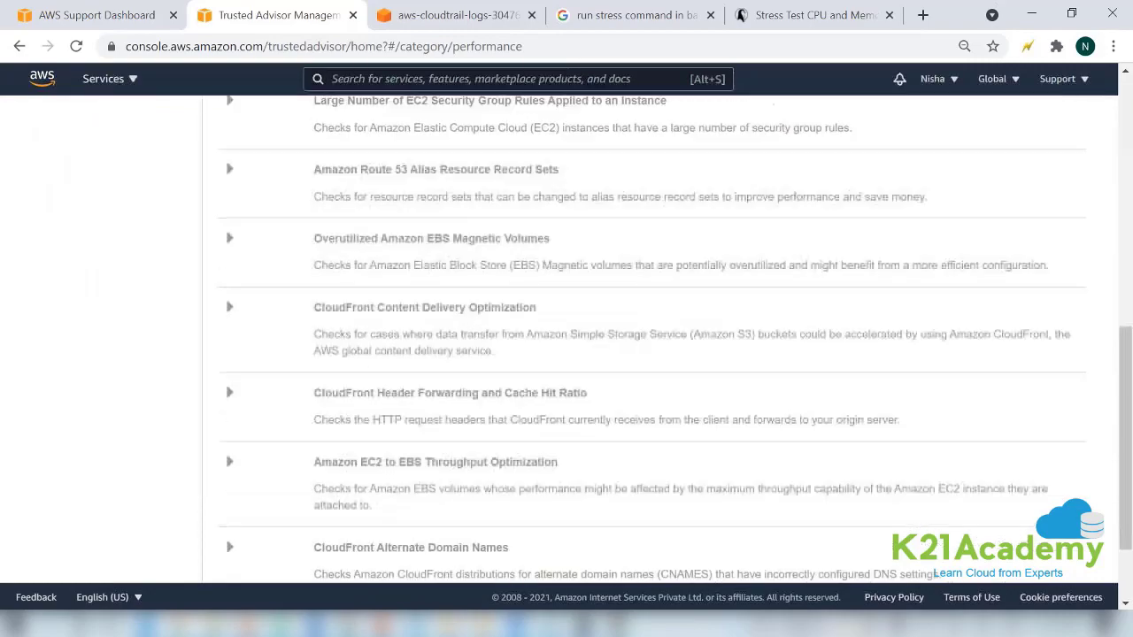
{"action": "left_click", "coordinate": [60, 201]}
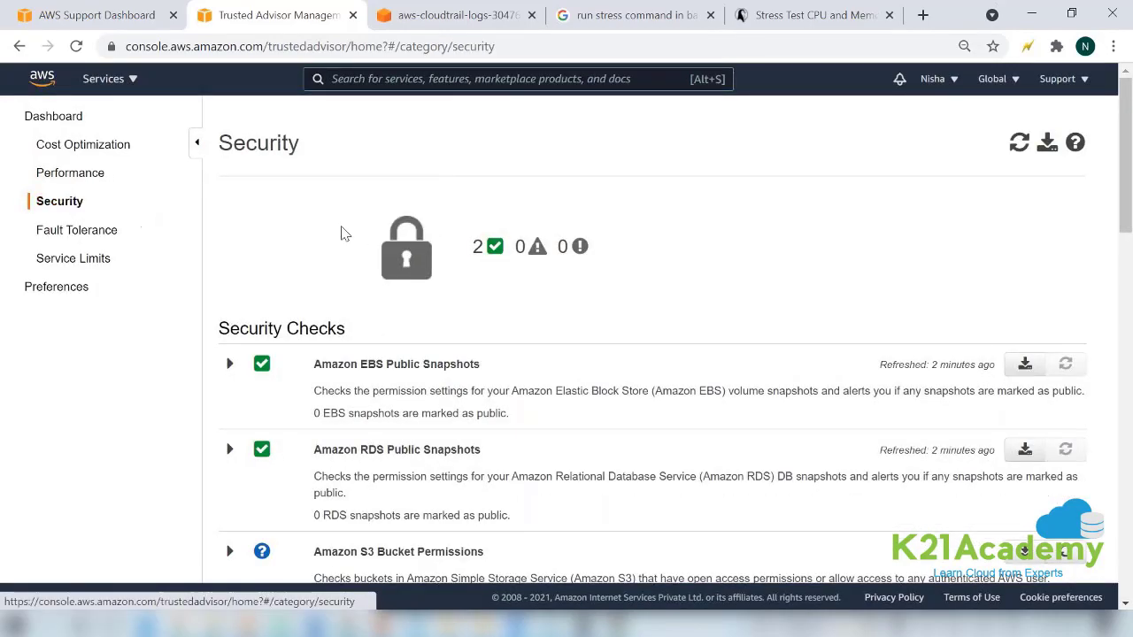
{"action": "scroll", "scroll_direction": "down", "scroll_amount": 3}
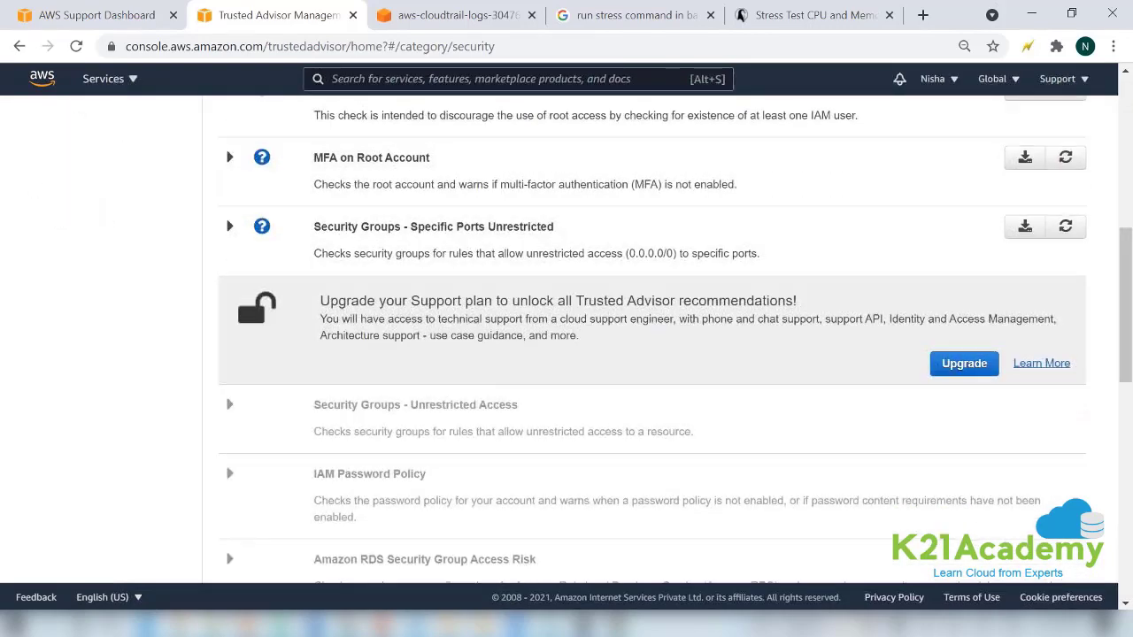
{"action": "scroll", "scroll_direction": "down", "scroll_amount": 3}
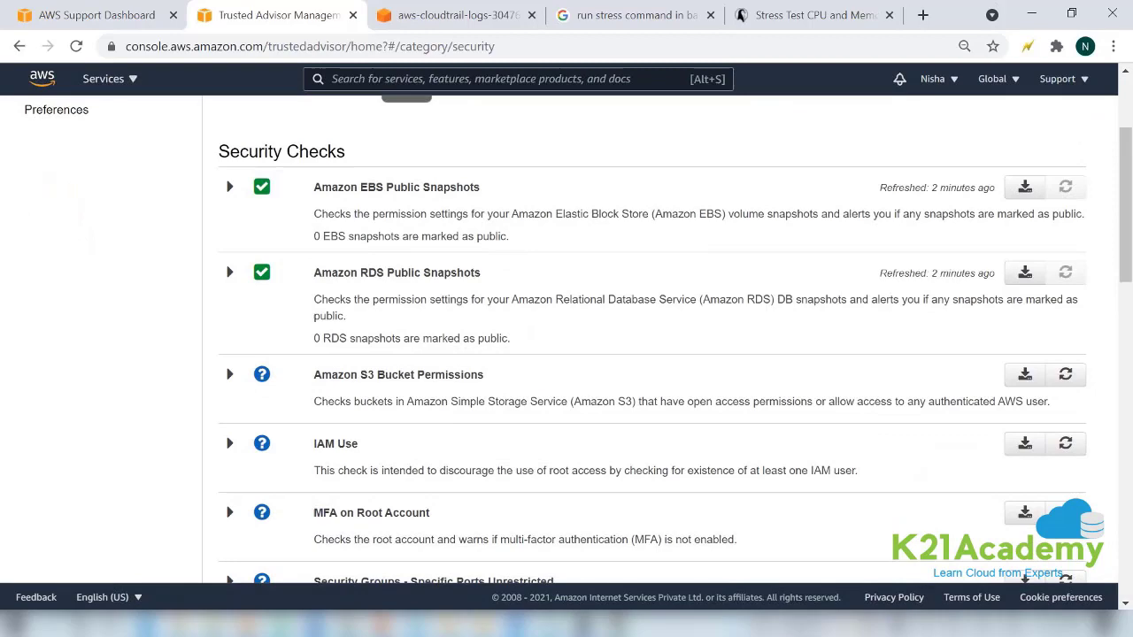
{"action": "scroll", "scroll_direction": "down", "scroll_amount": 3}
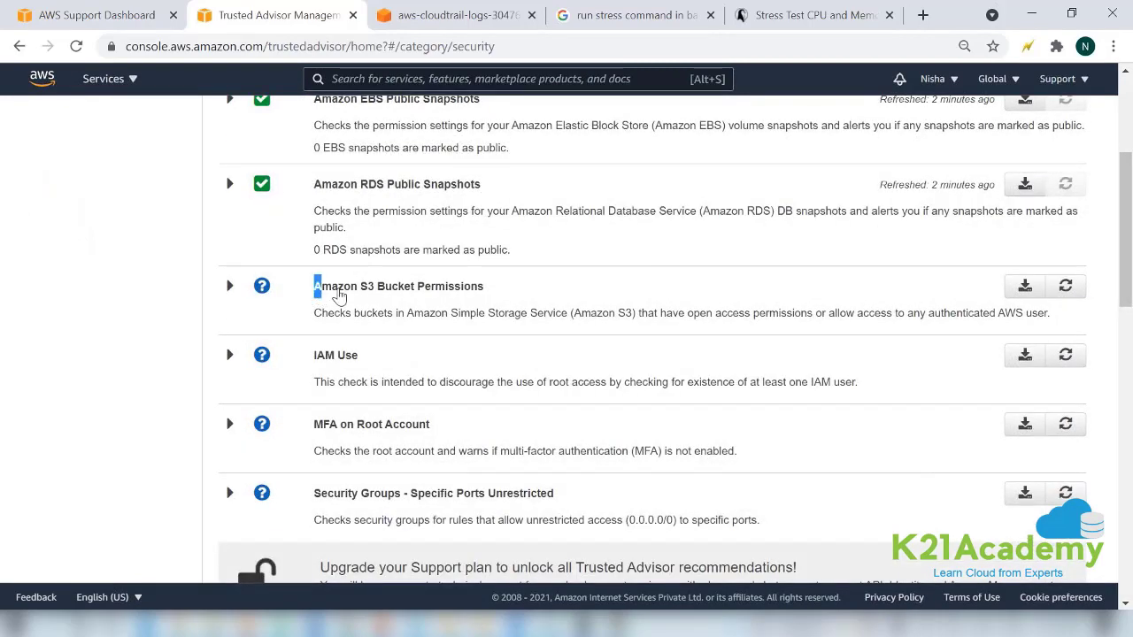
Step: Highlight the Amazon S3 Bucket Permissions check name, then open the Service Limits category
{"action": "double_click", "coordinate": [397, 286]}
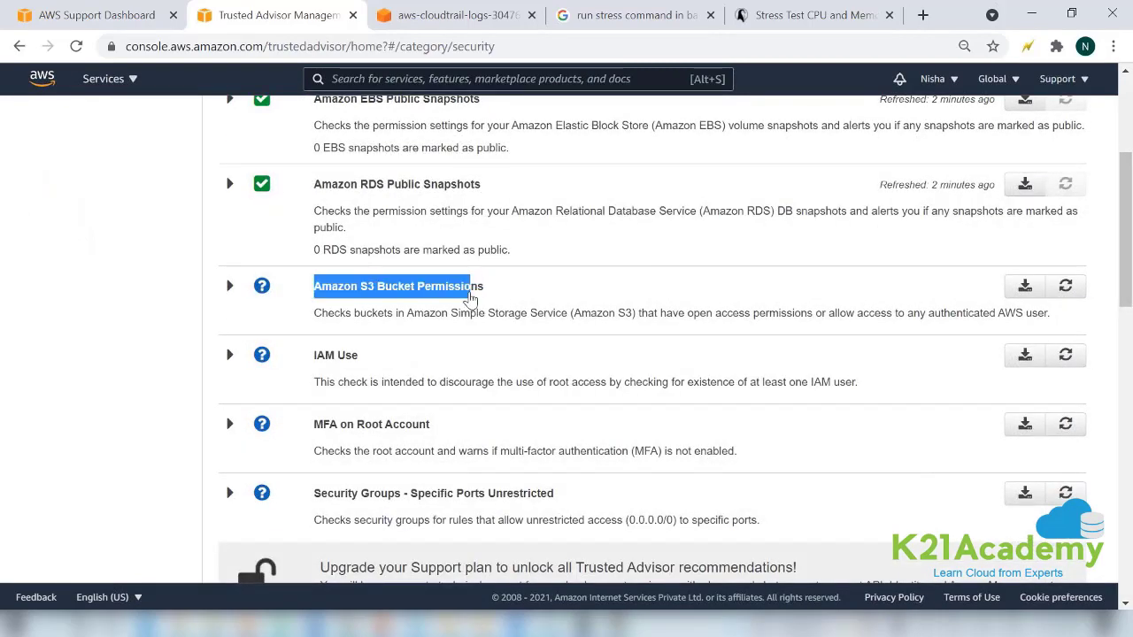
{"action": "left_click", "coordinate": [230, 286]}
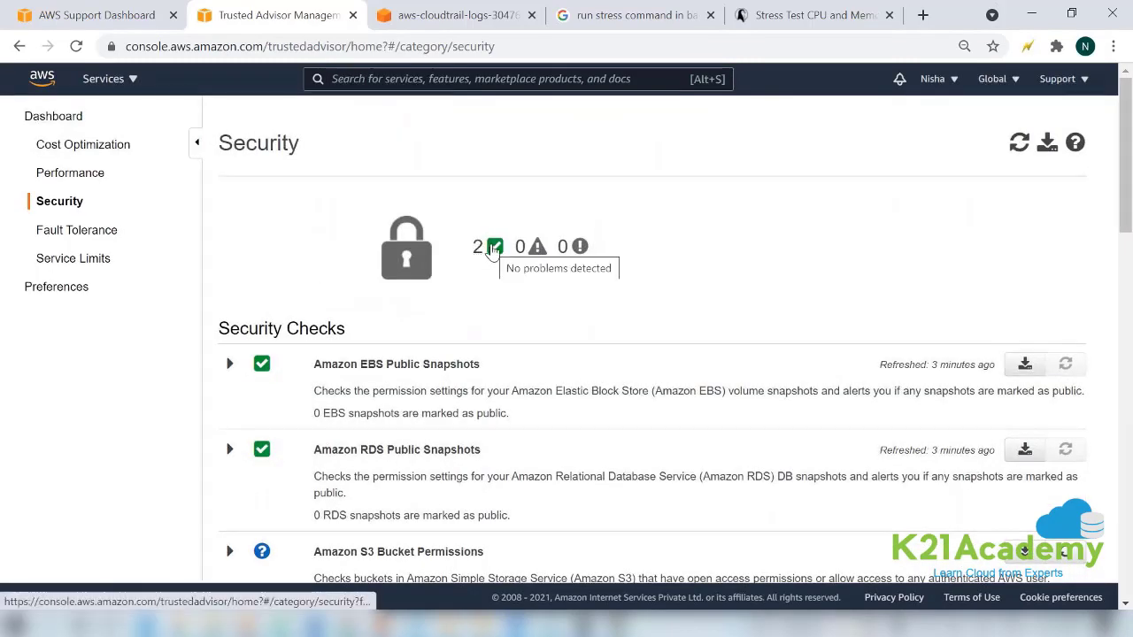
{"action": "left_click", "coordinate": [76, 257]}
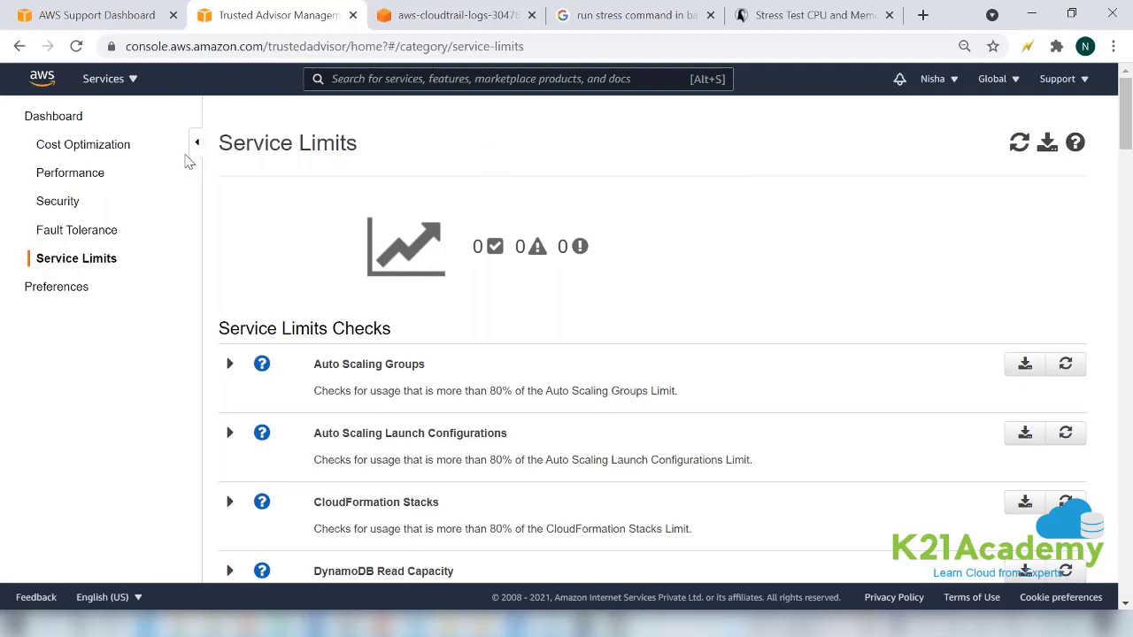
Step: Open Support Center in a new tab and highlight the Developer plan's 7 Core checks
{"action": "left_click", "coordinate": [1059, 79]}
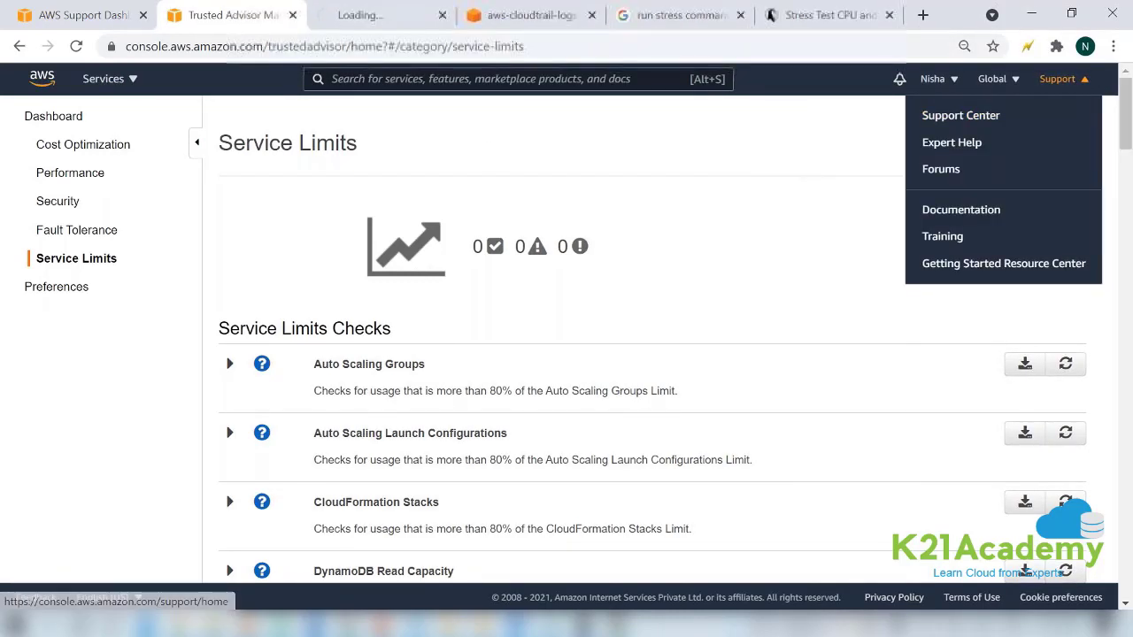
{"action": "left_click", "coordinate": [960, 115]}
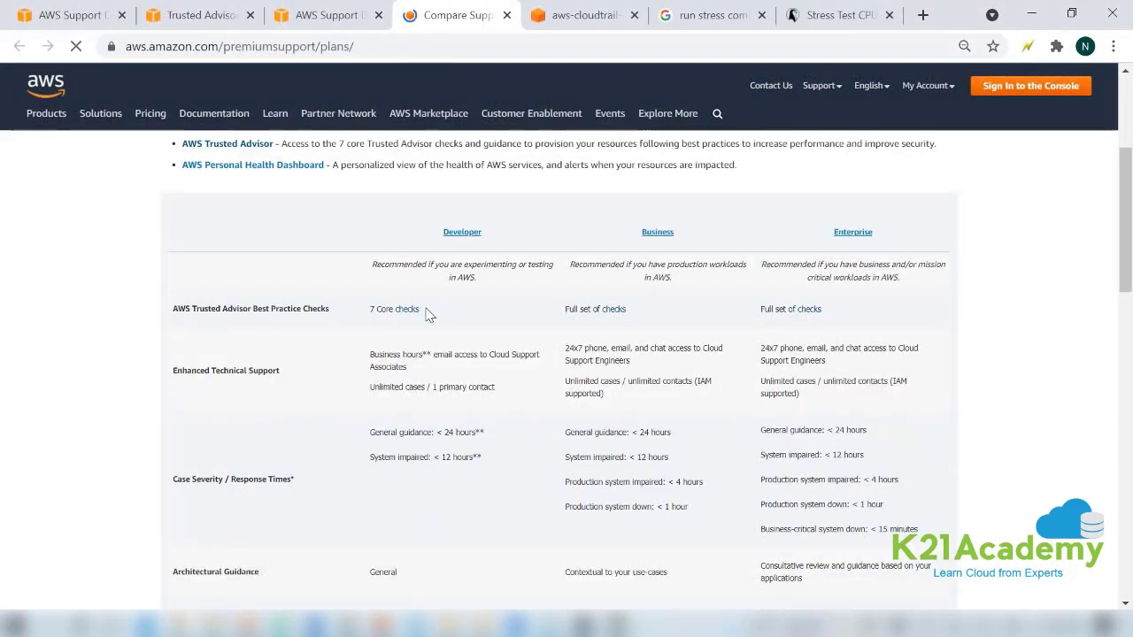
{"action": "double_click", "coordinate": [393, 309]}
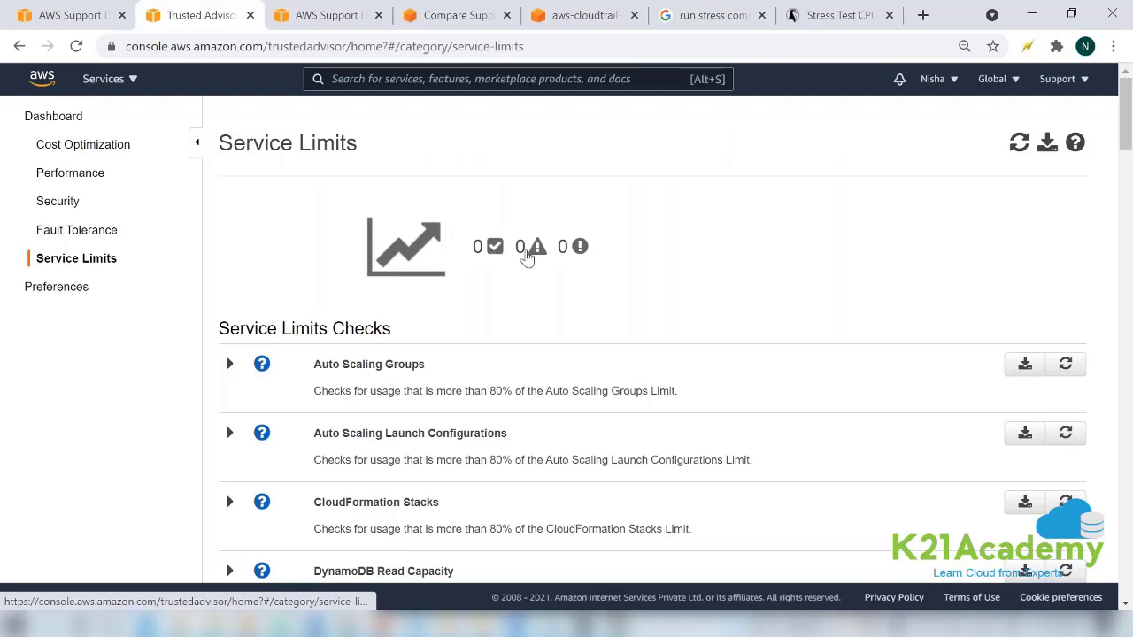
{"action": "mouse_move", "coordinate": [566, 256]}
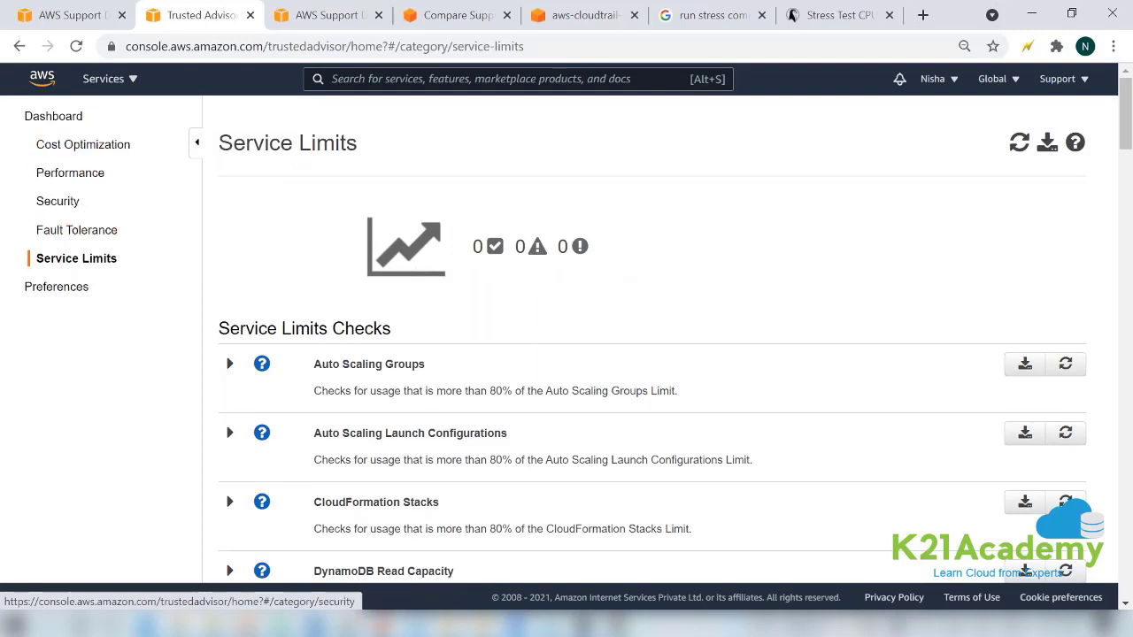
Step: Return to the Performance category and review its checks, including Large Number of Rules in an EC2 Security Group
{"action": "left_click", "coordinate": [82, 144]}
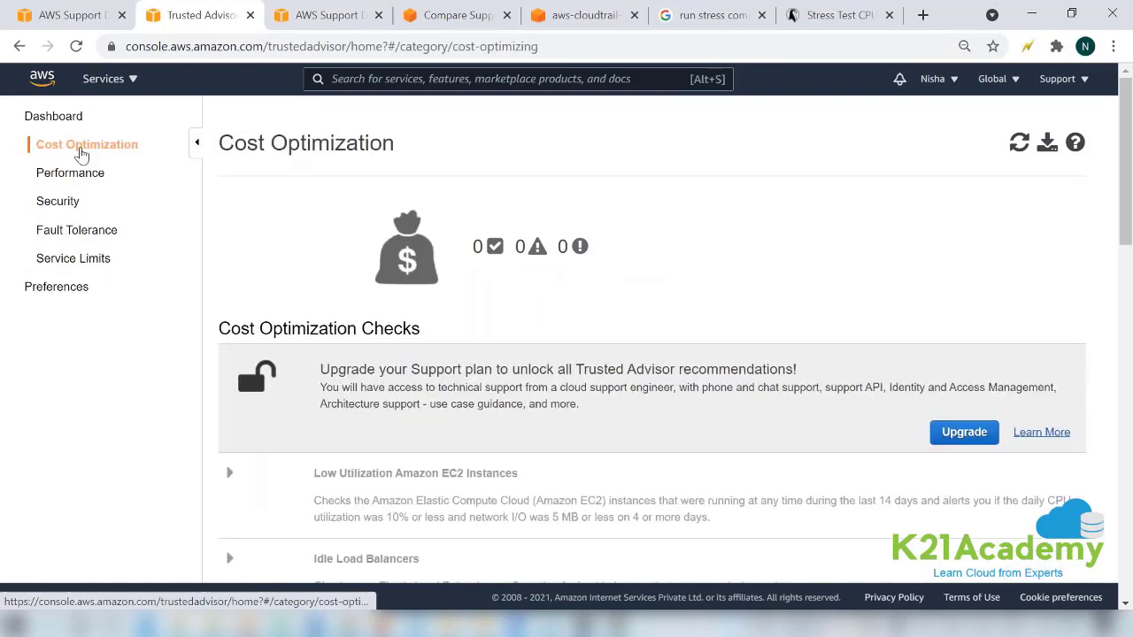
{"action": "left_click", "coordinate": [72, 173]}
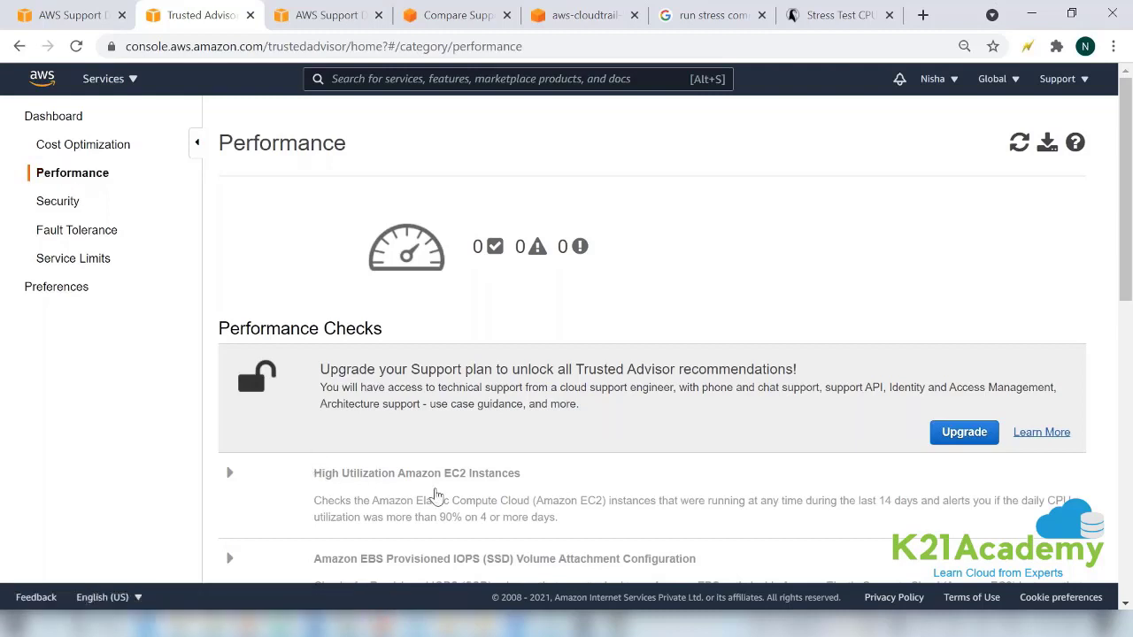
{"action": "scroll", "scroll_direction": "down", "scroll_amount": 3}
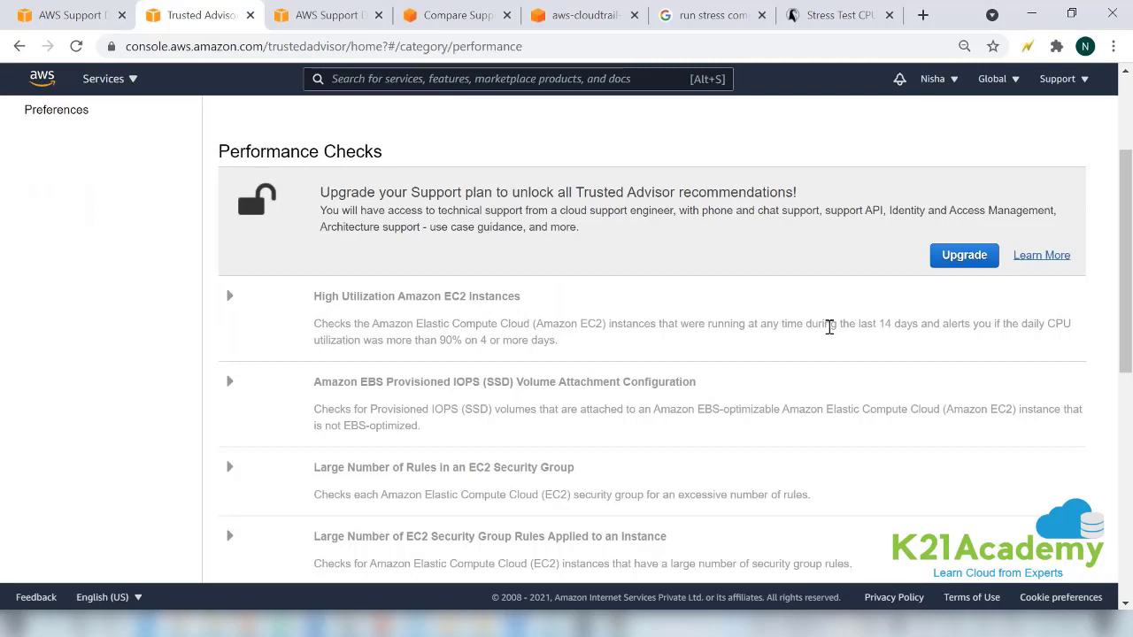
{"action": "left_click_drag", "start_coordinate": [830, 323], "coordinate": [942, 323]}
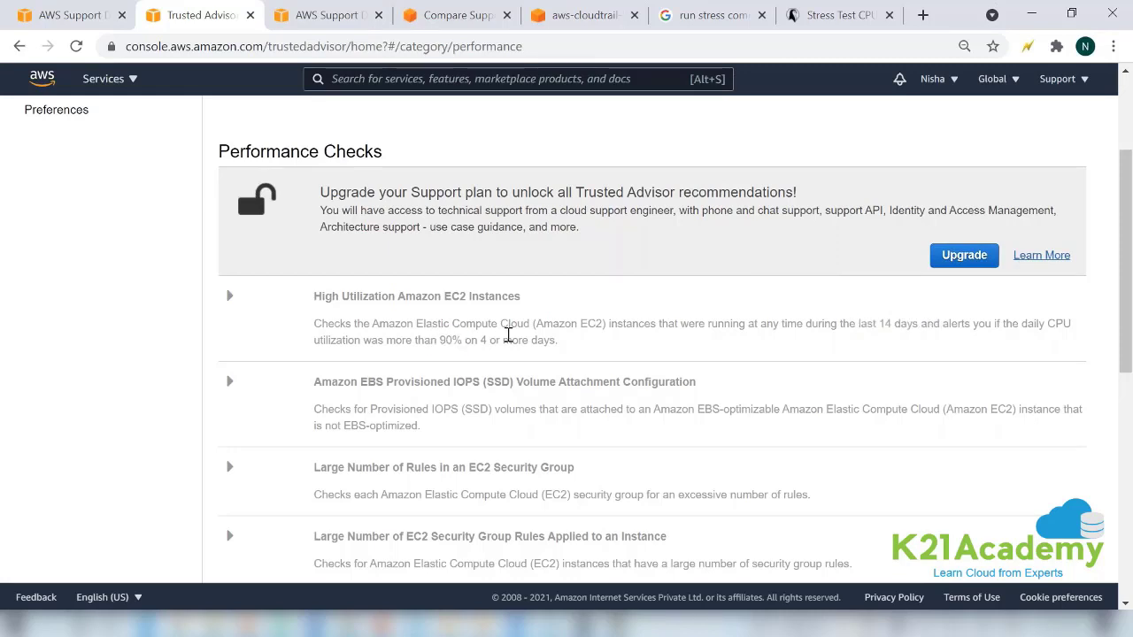
{"action": "mouse_move", "coordinate": [423, 434]}
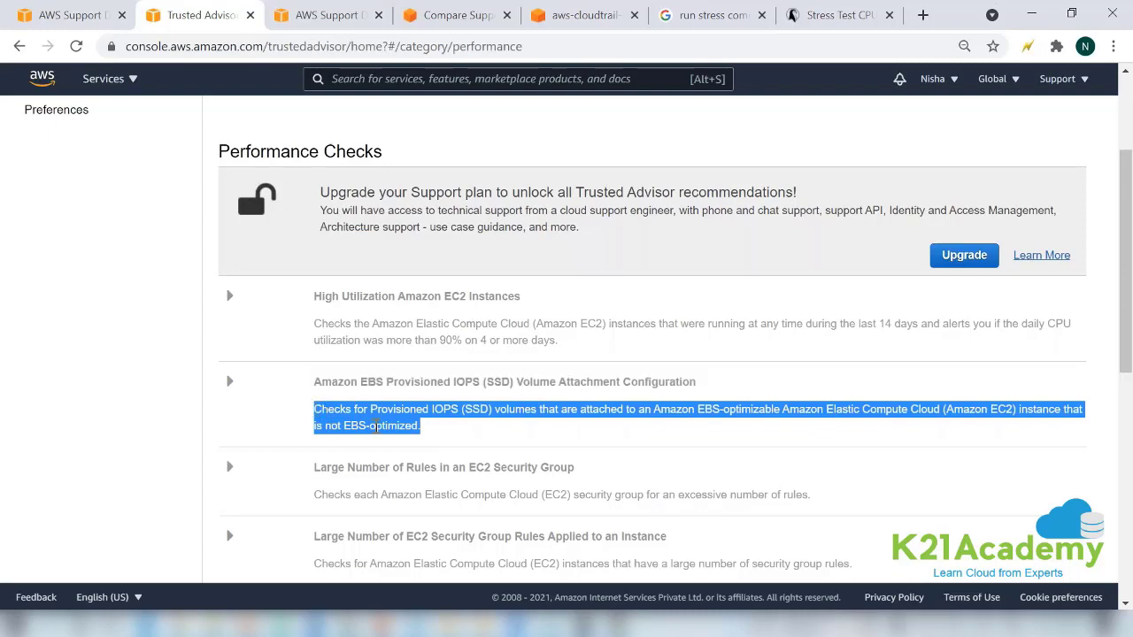
{"action": "mouse_move", "coordinate": [487, 447]}
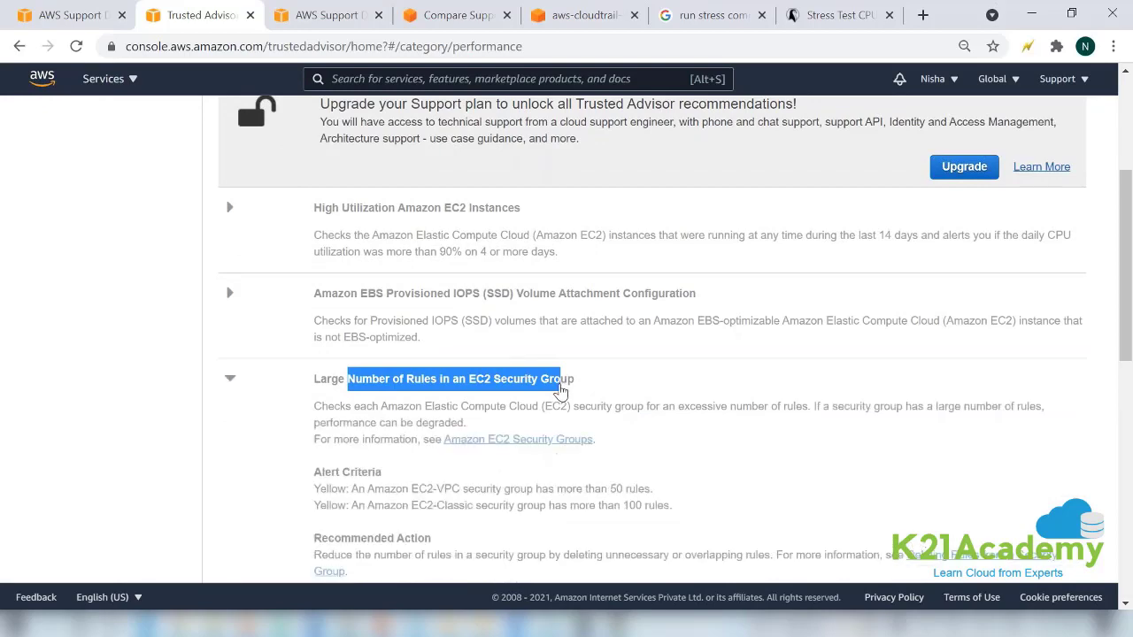
{"action": "scroll", "scroll_direction": "down", "scroll_amount": 3}
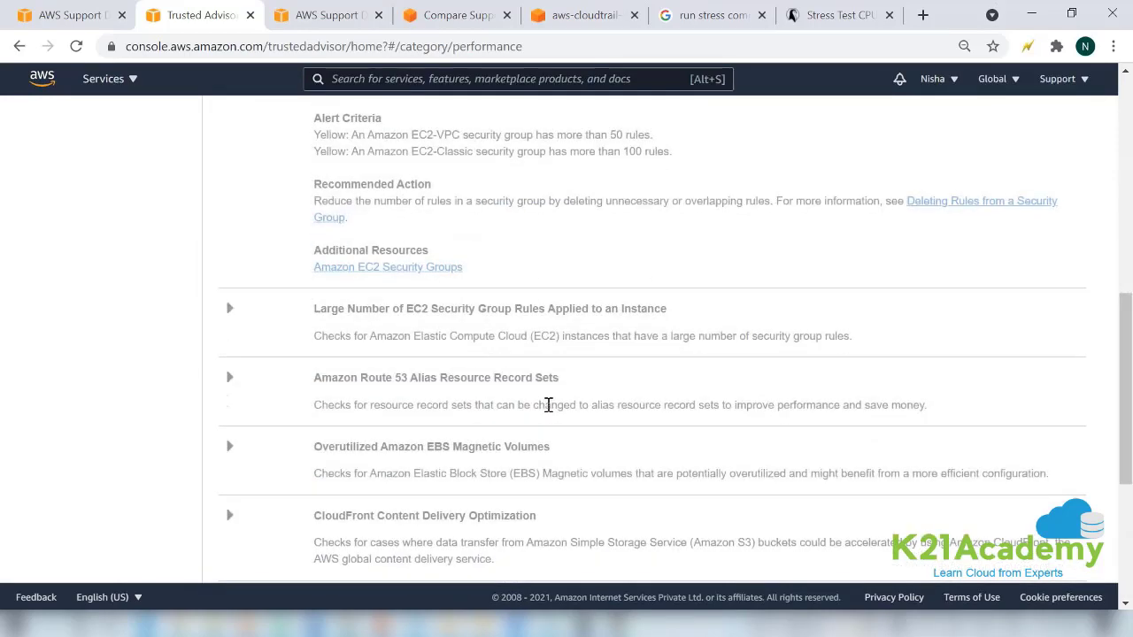
{"action": "scroll", "scroll_direction": "down", "scroll_amount": 3}
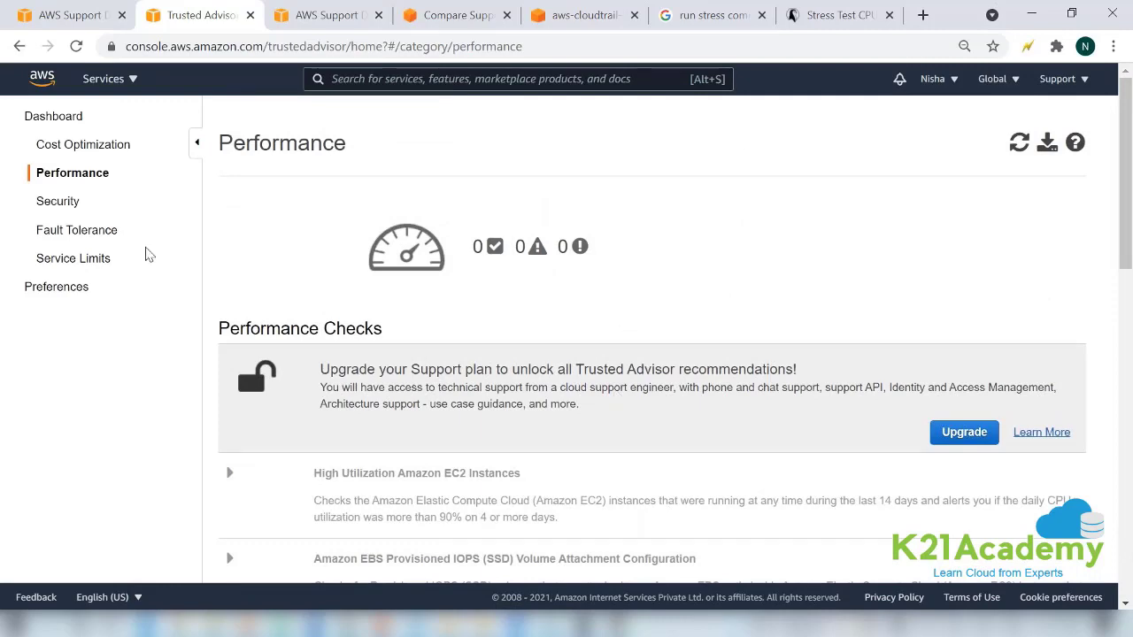
Step: View Fault Tolerance, scroll through all Service Limits checks, then open the exported Trusted Advisor report
{"action": "left_click", "coordinate": [76, 230]}
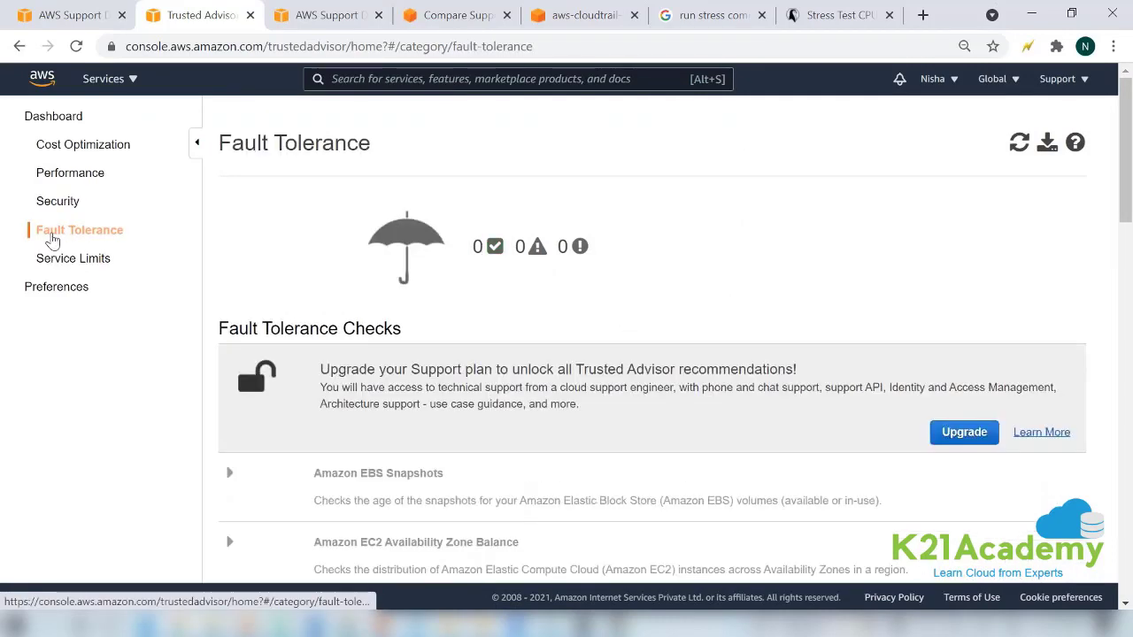
{"action": "mouse_move", "coordinate": [72, 258]}
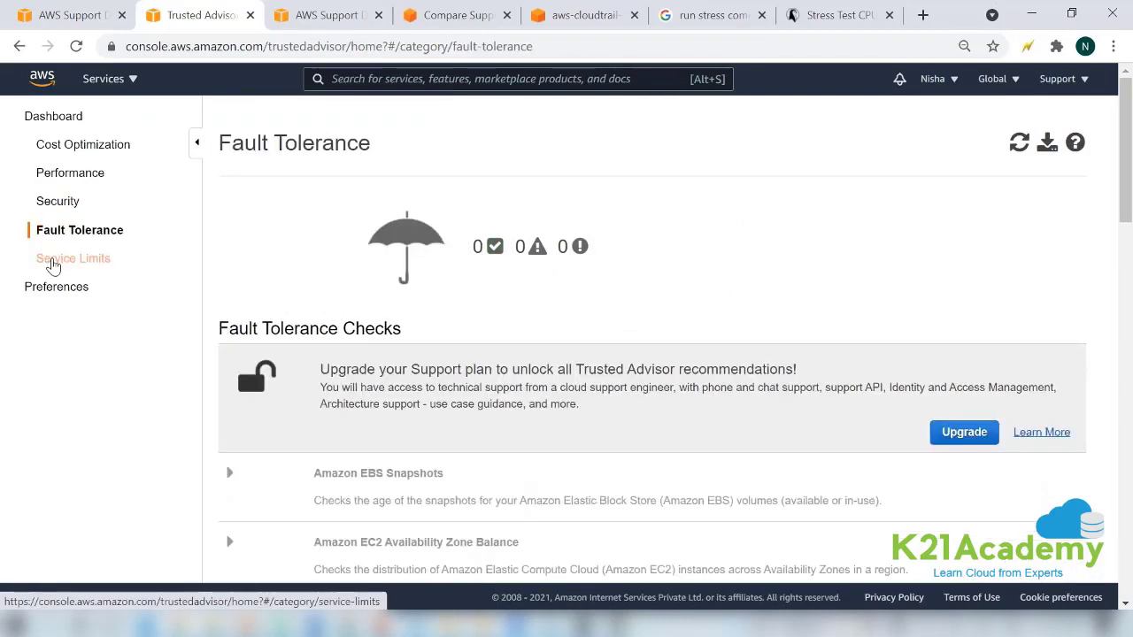
{"action": "left_click", "coordinate": [75, 257]}
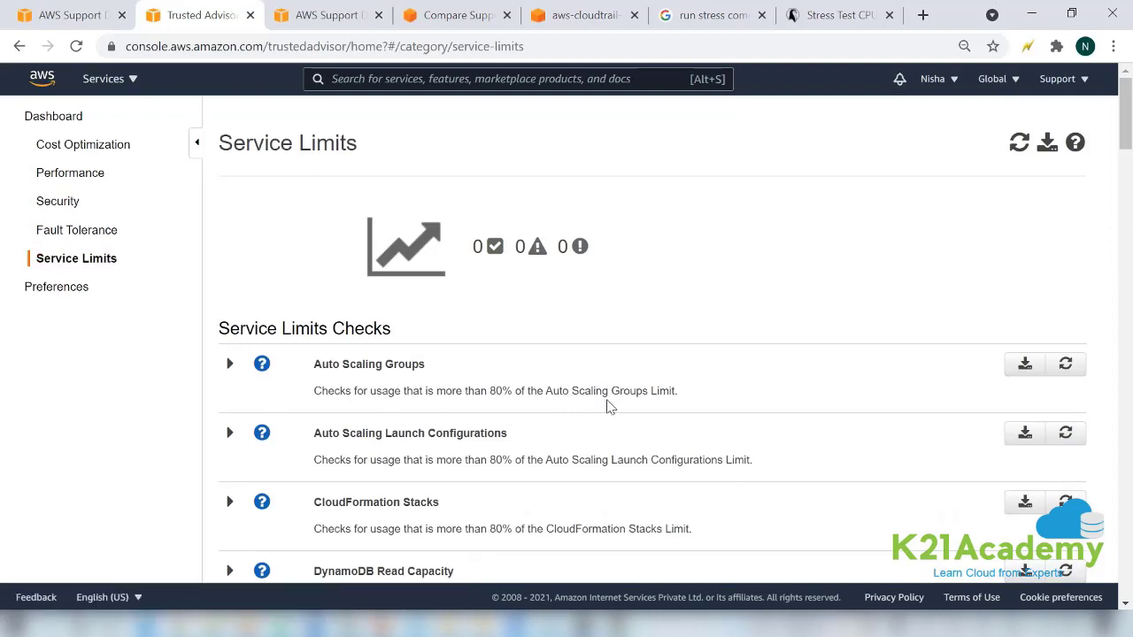
{"action": "scroll", "scroll_direction": "down", "scroll_amount": 3}
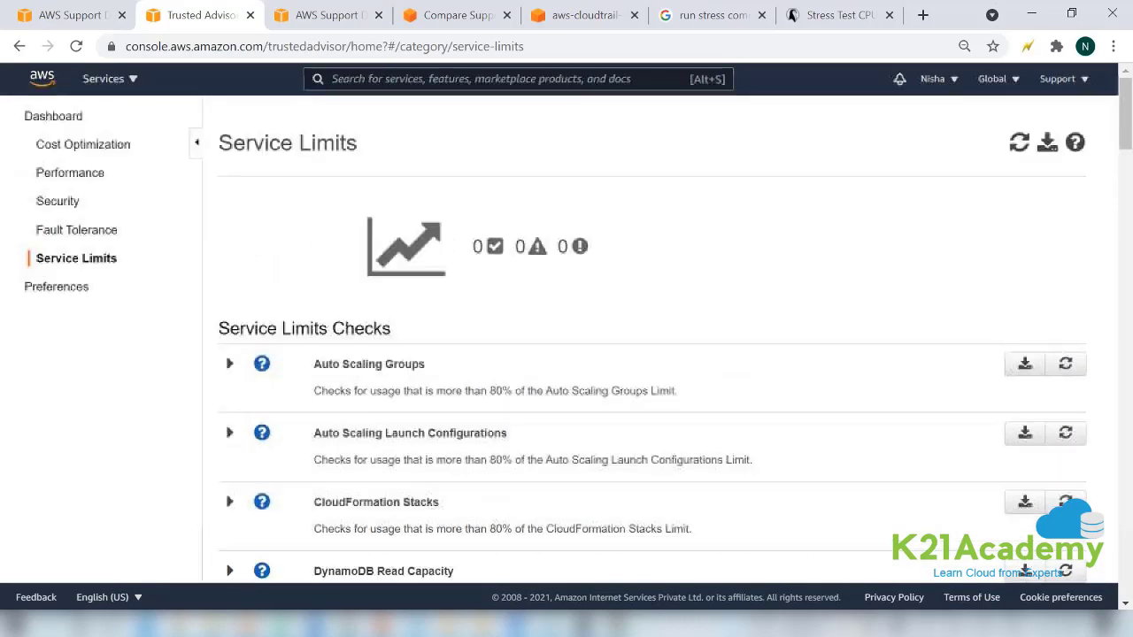
{"action": "scroll", "scroll_direction": "down", "scroll_amount": 3}
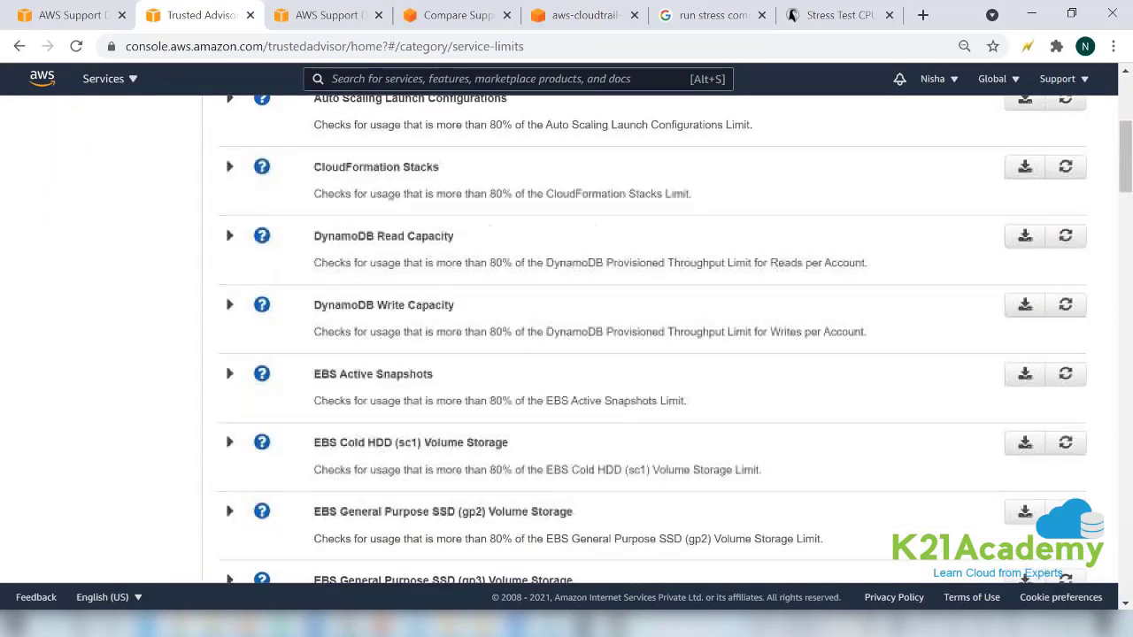
{"action": "scroll", "scroll_direction": "down", "scroll_amount": 3}
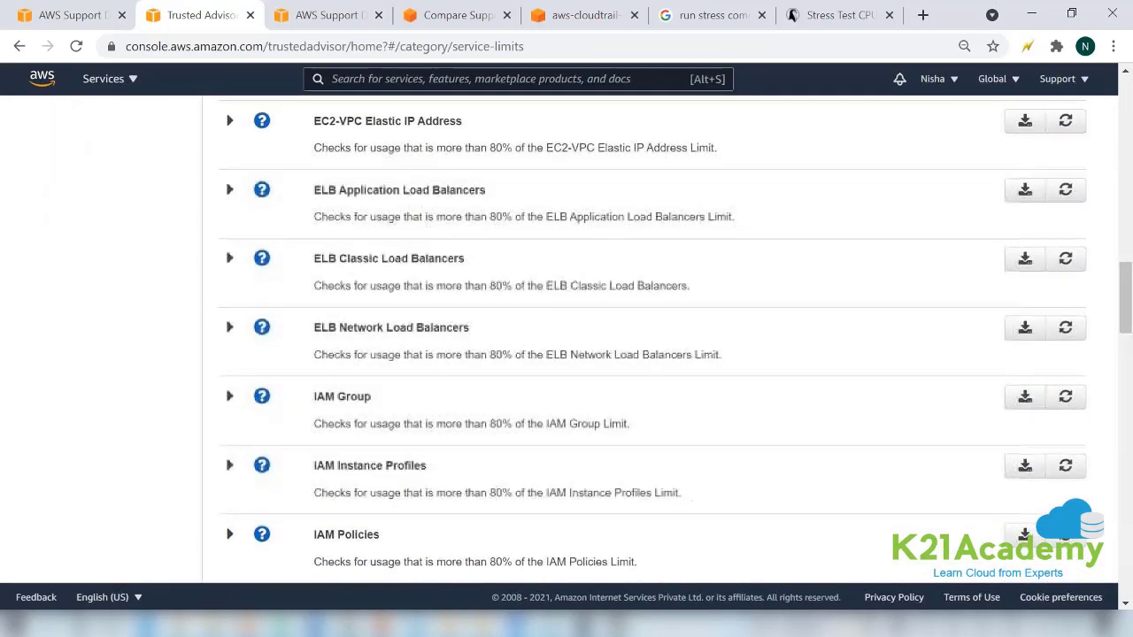
{"action": "scroll", "scroll_direction": "down", "scroll_amount": 3}
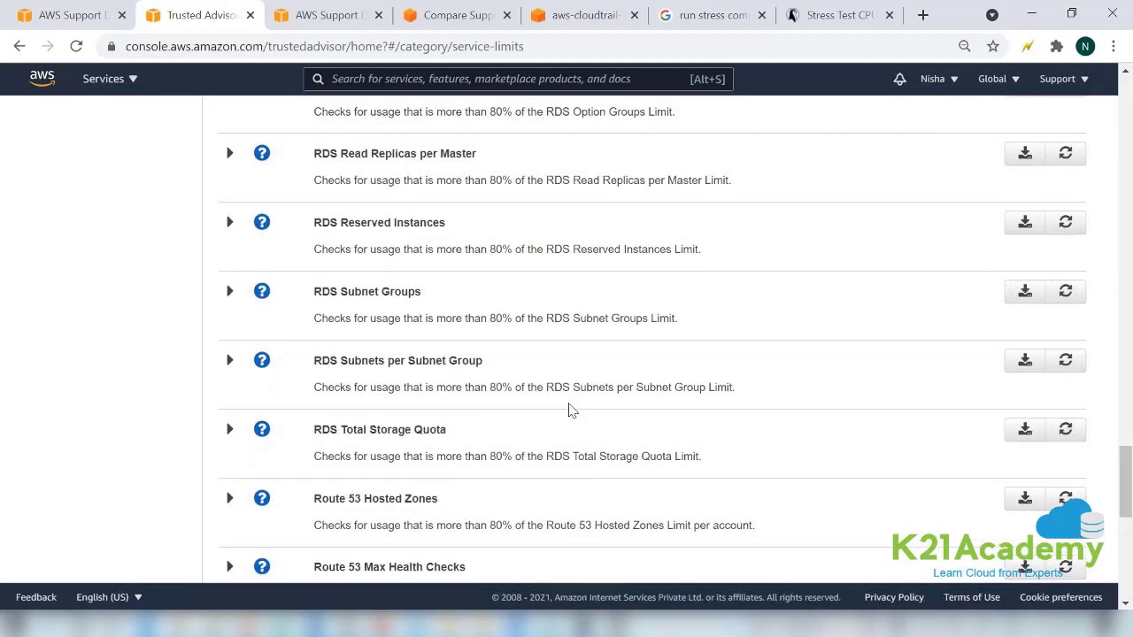
{"action": "left_click", "coordinate": [922, 15]}
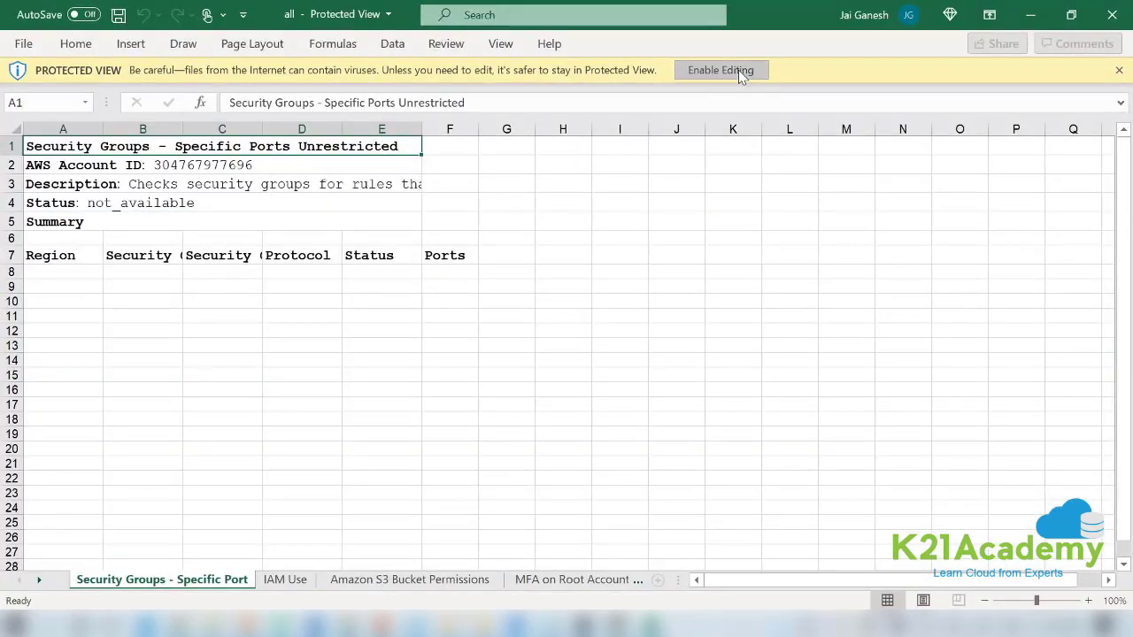
Step: Enable editing on the report and flip through the IAM Use sheet and later check sheets
{"action": "left_click", "coordinate": [719, 70]}
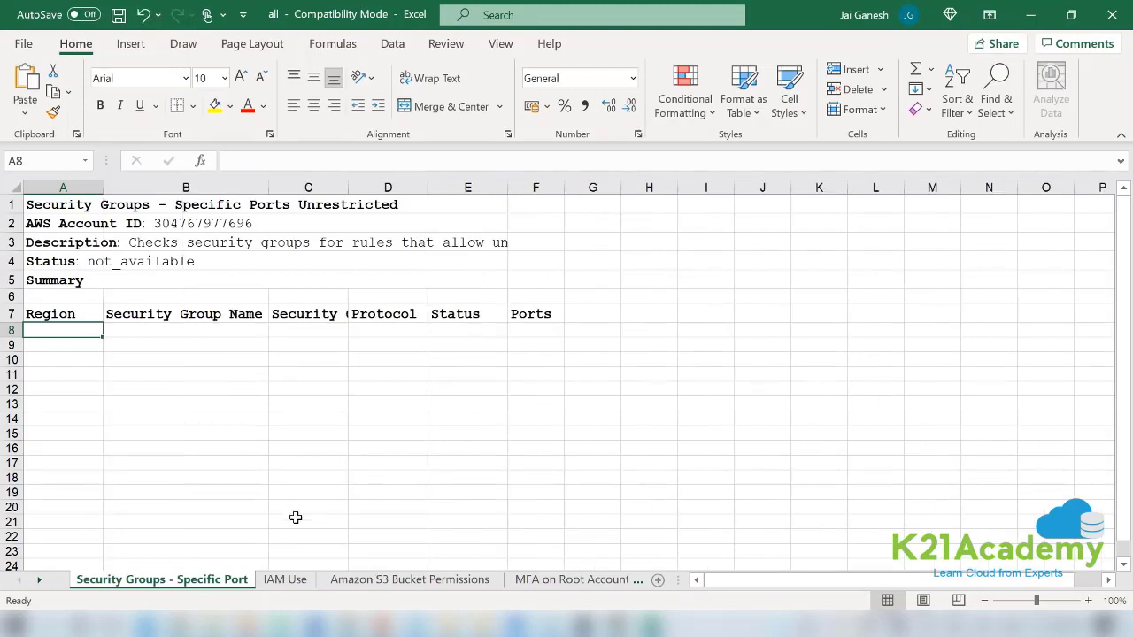
{"action": "left_click", "coordinate": [284, 580]}
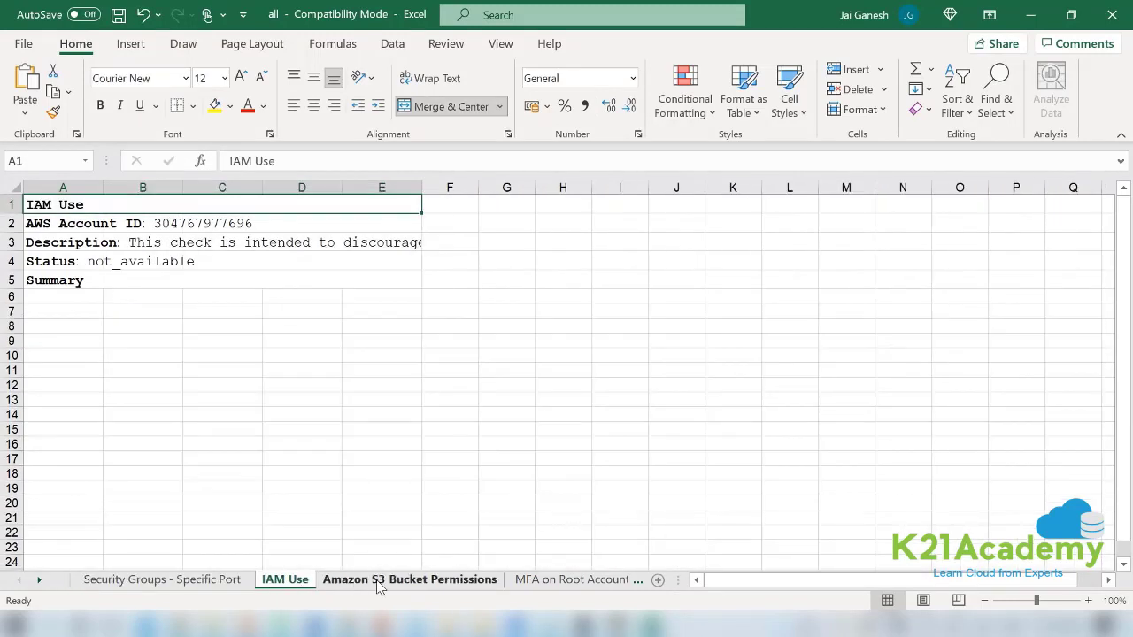
{"action": "left_click", "coordinate": [409, 579]}
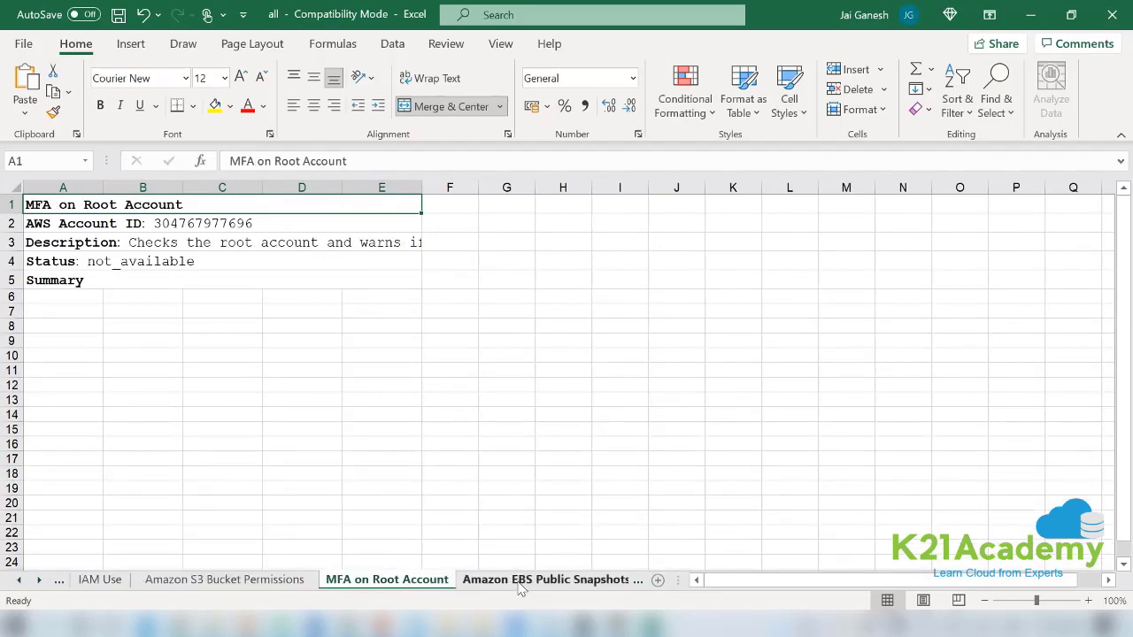
{"action": "left_click", "coordinate": [479, 579]}
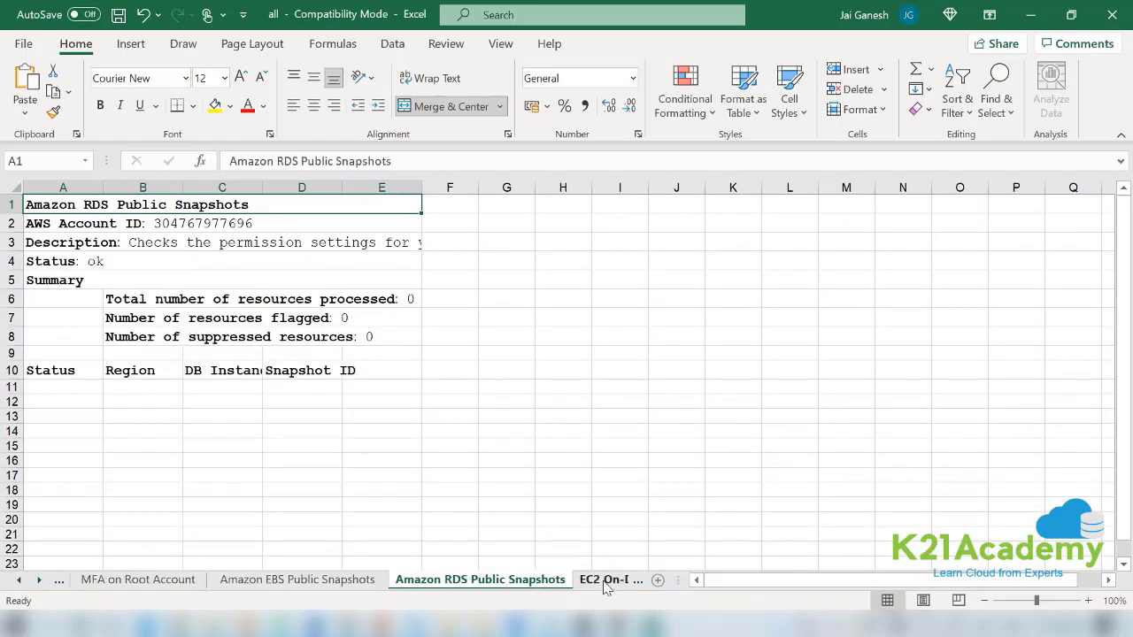
{"action": "left_click", "coordinate": [490, 579]}
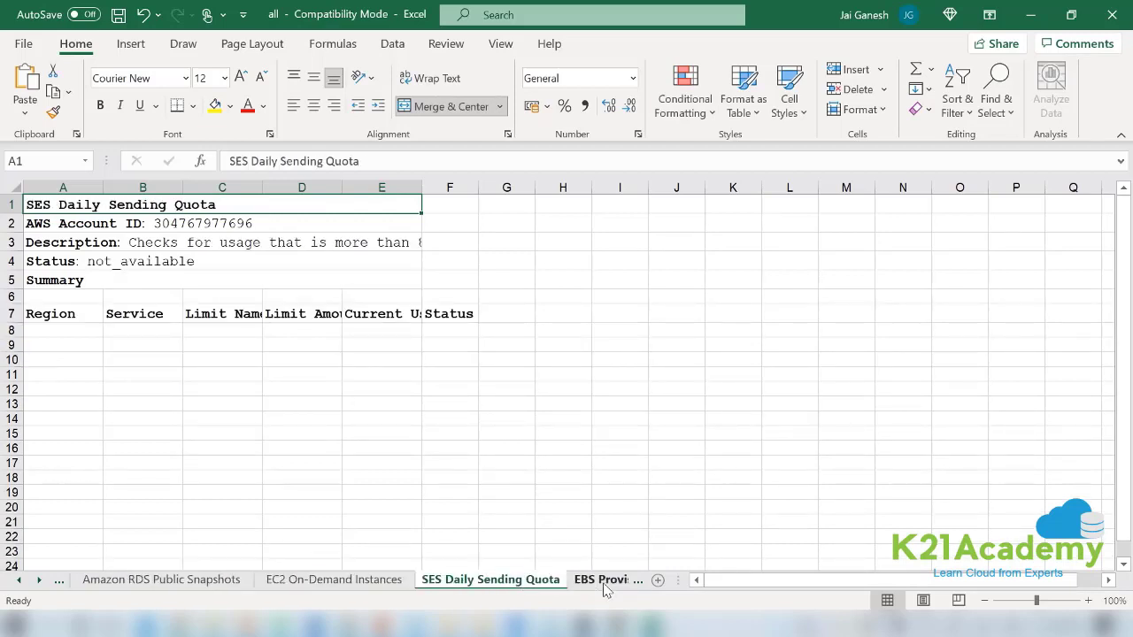
{"action": "left_click", "coordinate": [606, 580]}
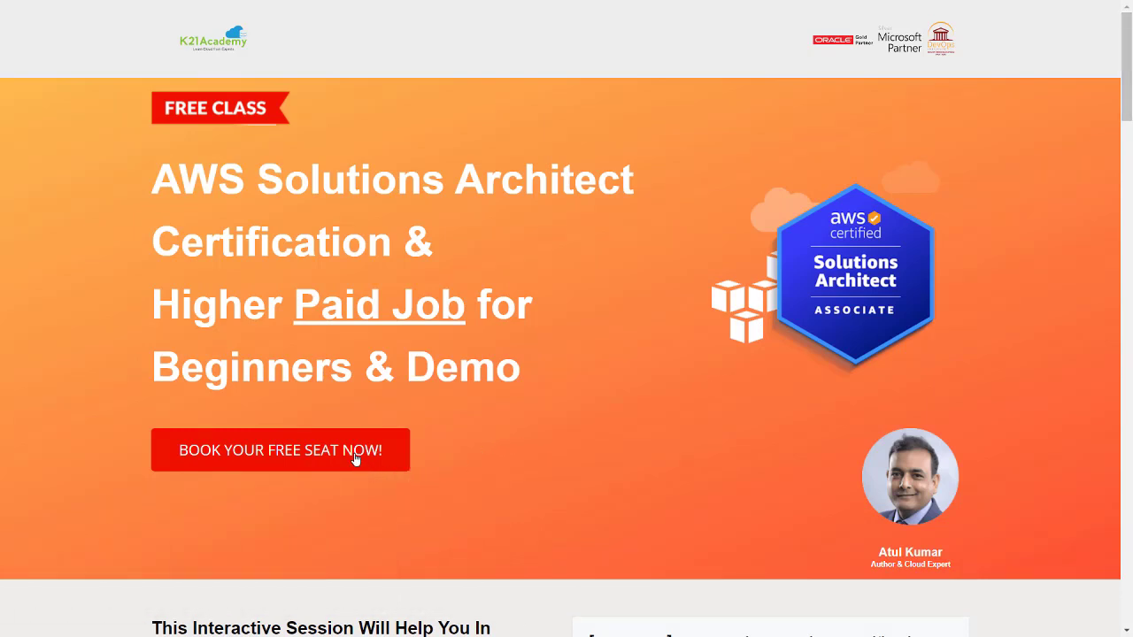
Step: Open the booking form, pick the Wed, 7 Dec 2022 08:00 PM IST session, and submit
{"action": "left_click", "coordinate": [281, 451]}
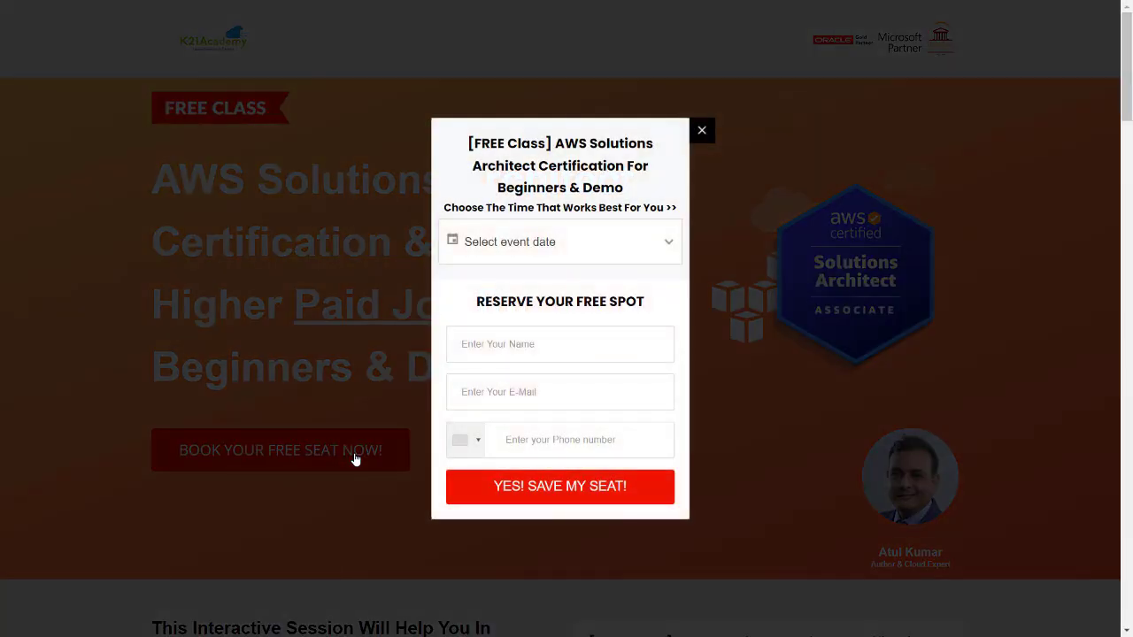
{"action": "left_click", "coordinate": [559, 241]}
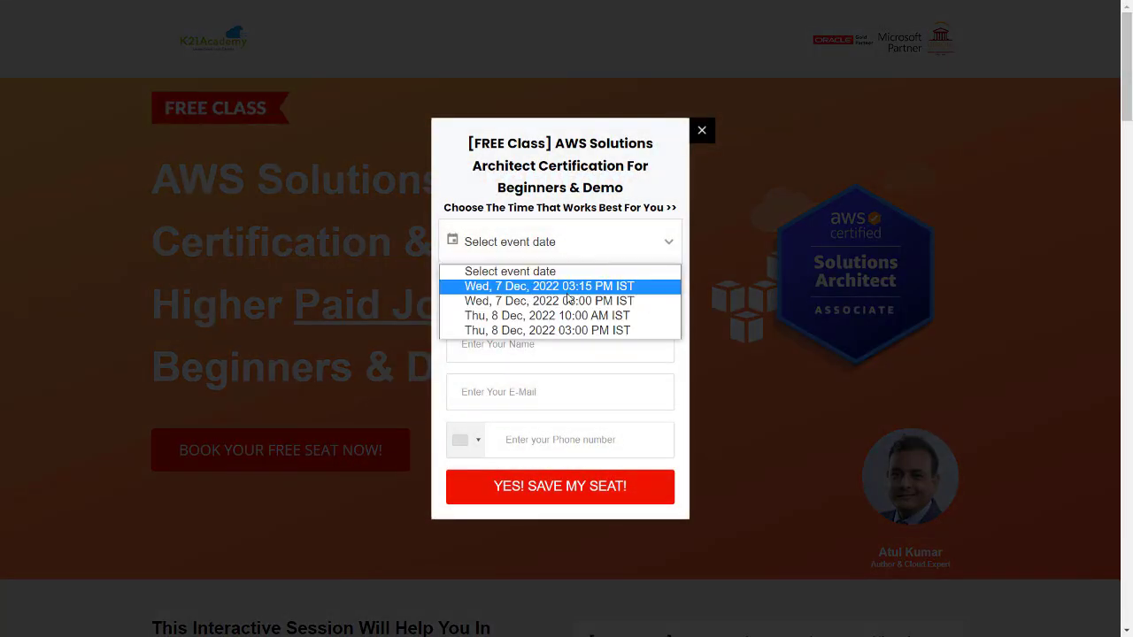
{"action": "left_click", "coordinate": [549, 286]}
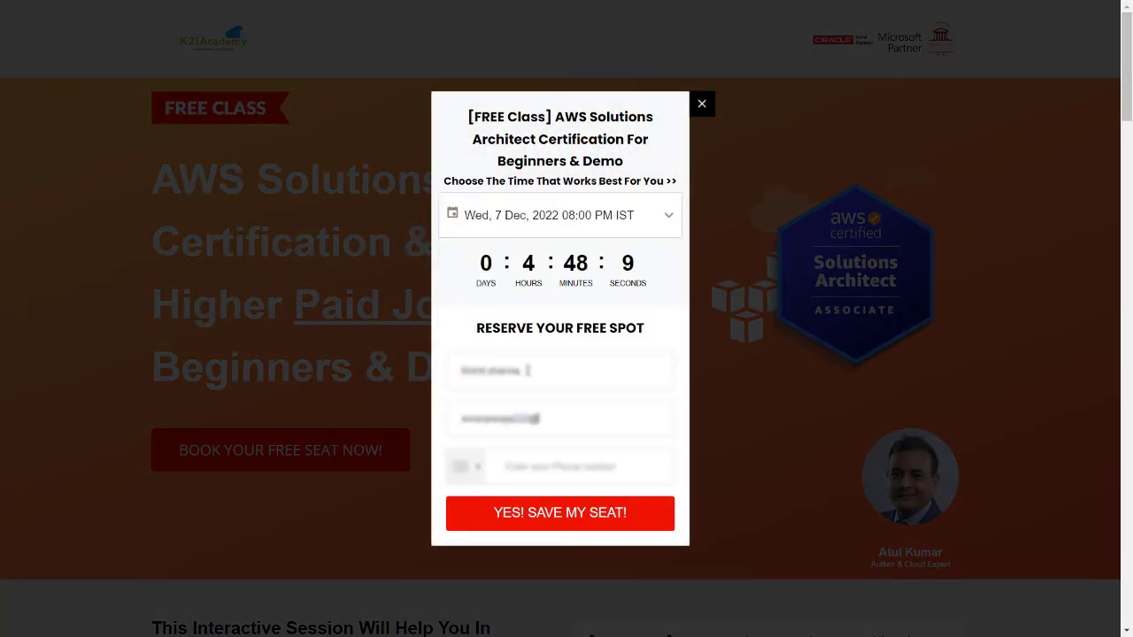
{"action": "left_click", "coordinate": [560, 514]}
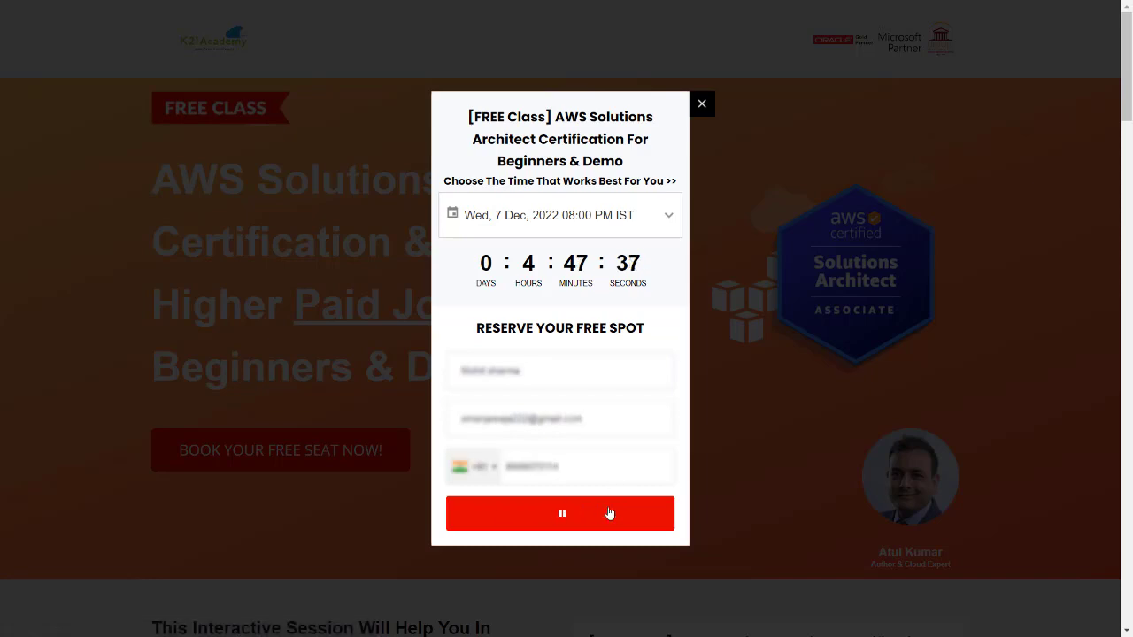
{"action": "left_click", "coordinate": [559, 513]}
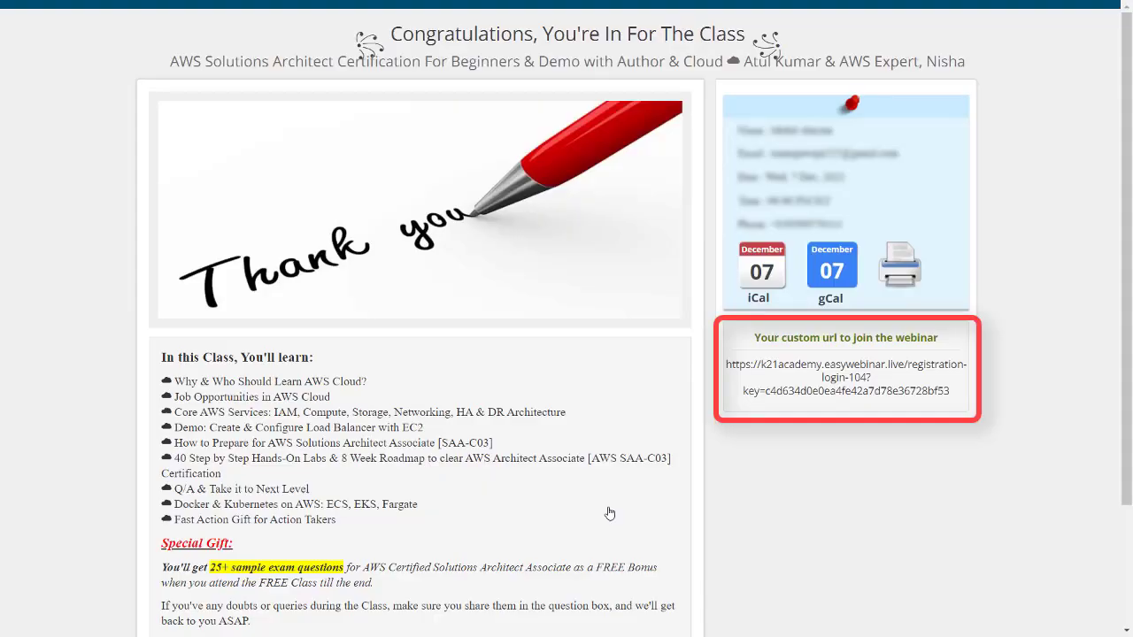